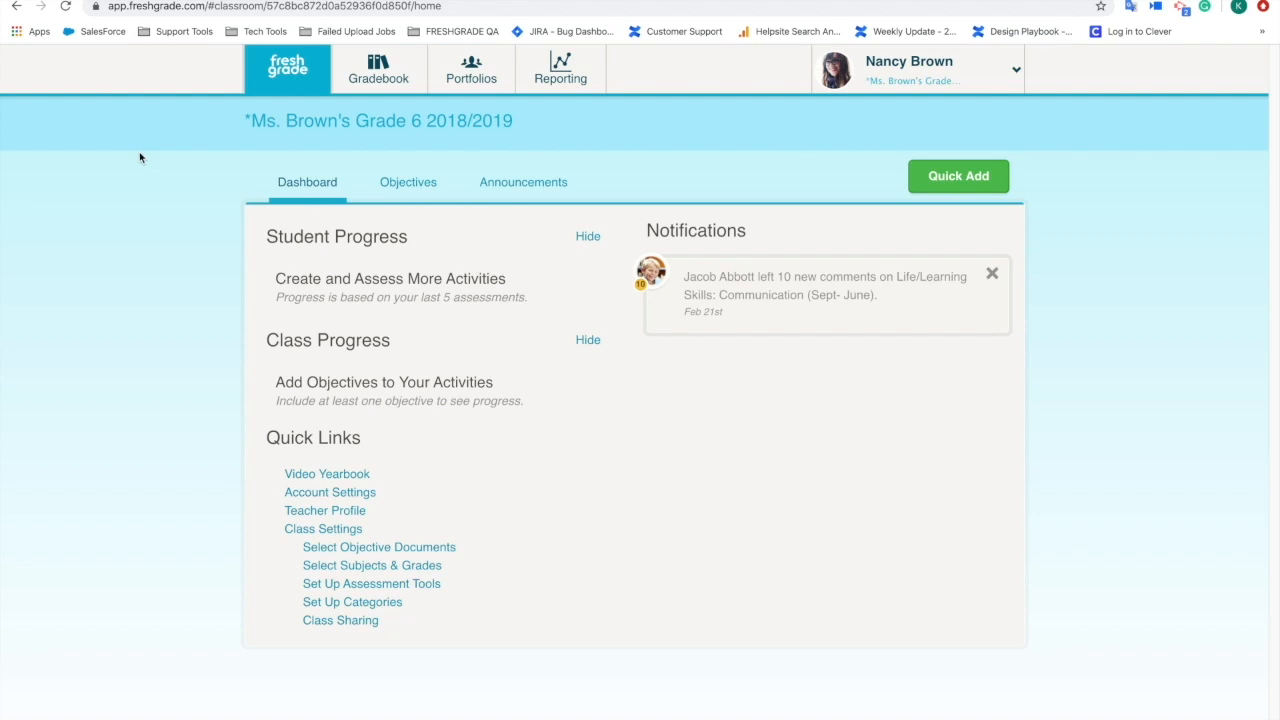
{"action": "mouse_move", "coordinate": [496, 104]}
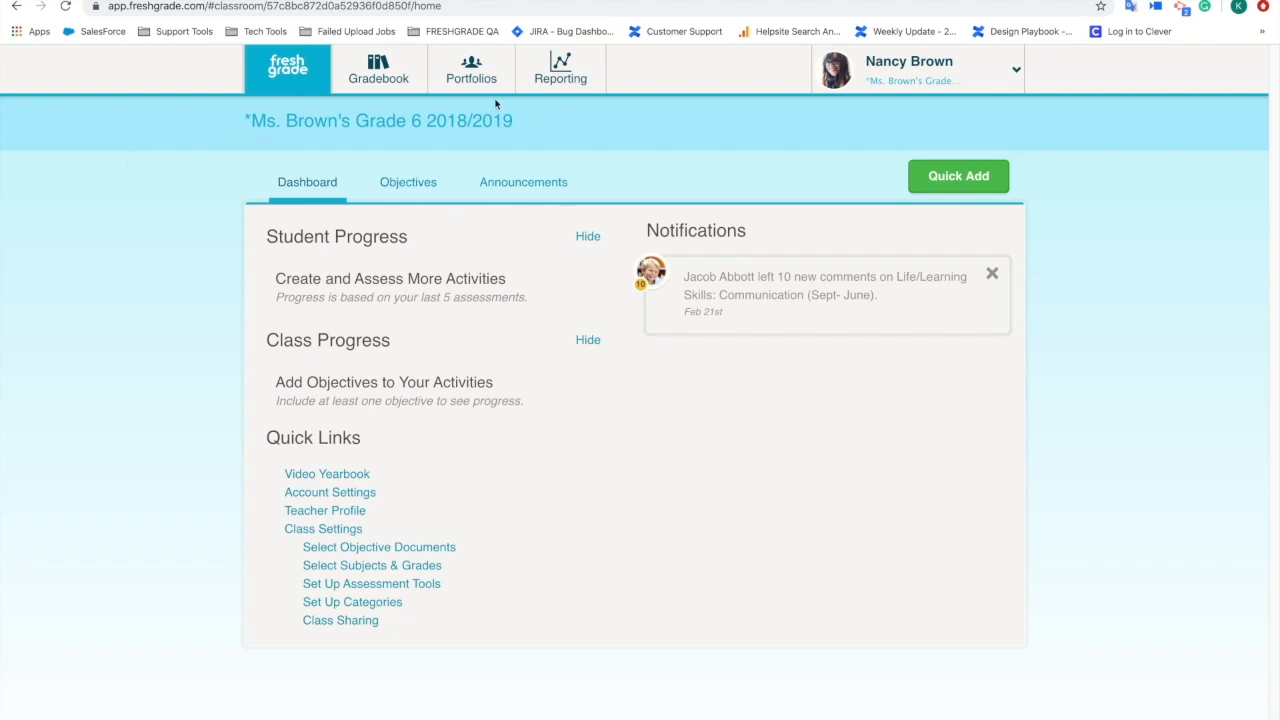
Open the first student's portfolio from the Portfolios class list.
{"action": "left_click", "coordinate": [471, 69]}
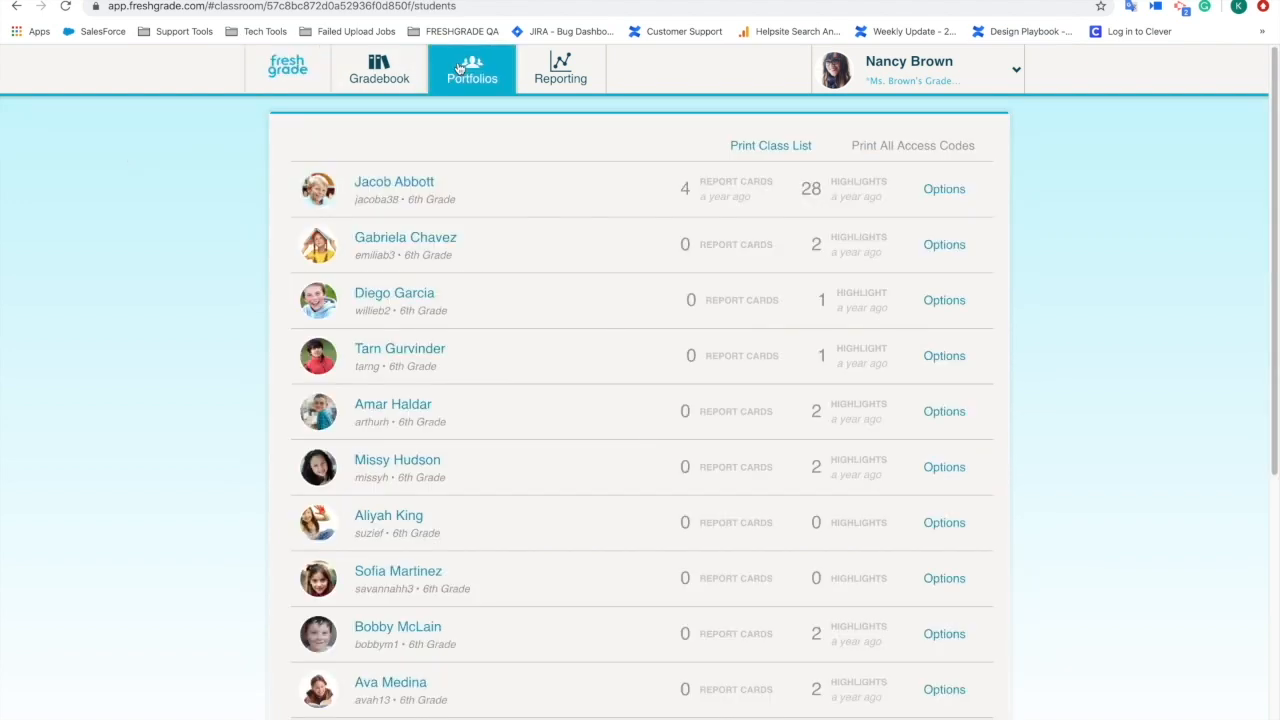
{"action": "mouse_move", "coordinate": [778, 85]}
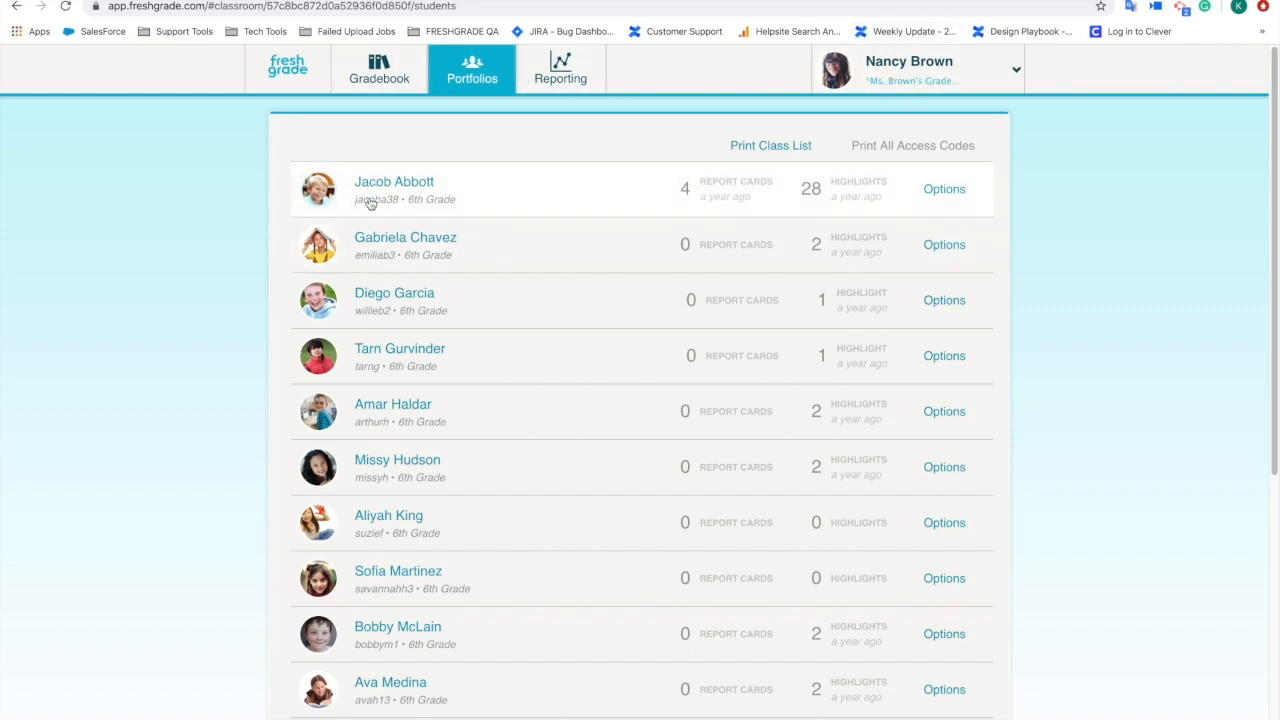
{"action": "left_click", "coordinate": [393, 181]}
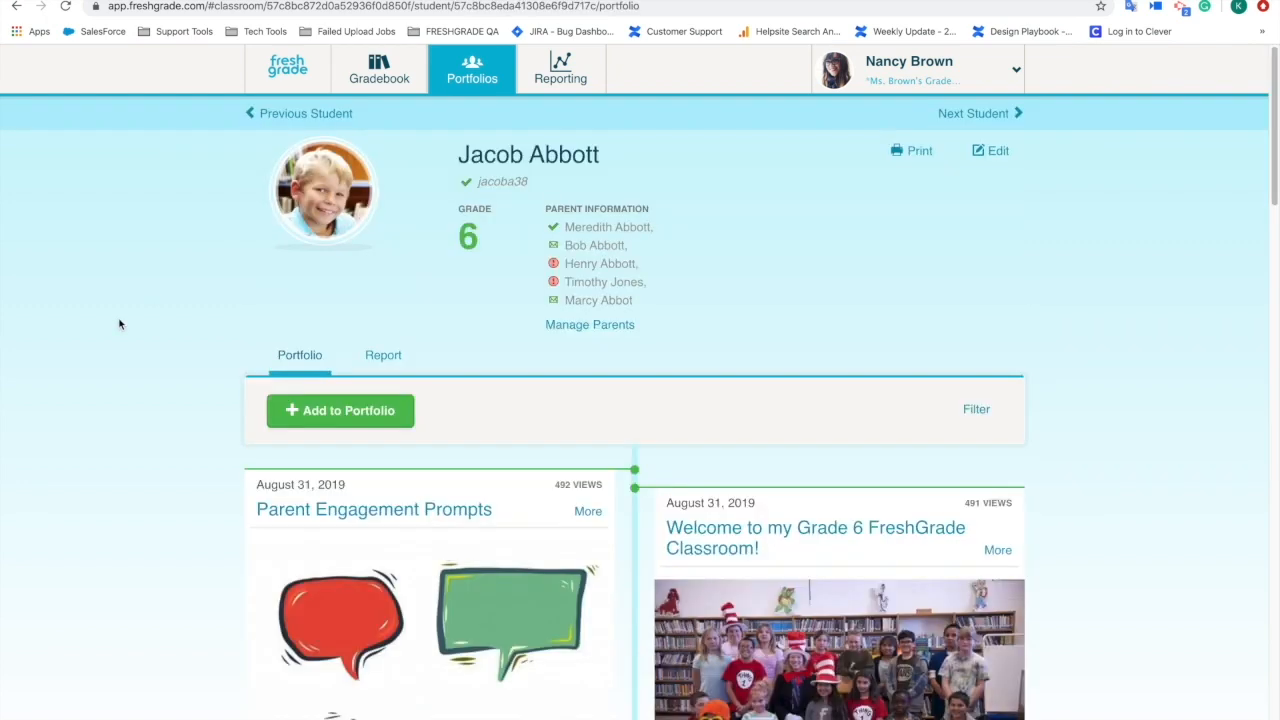
{"action": "mouse_move", "coordinate": [262, 351]}
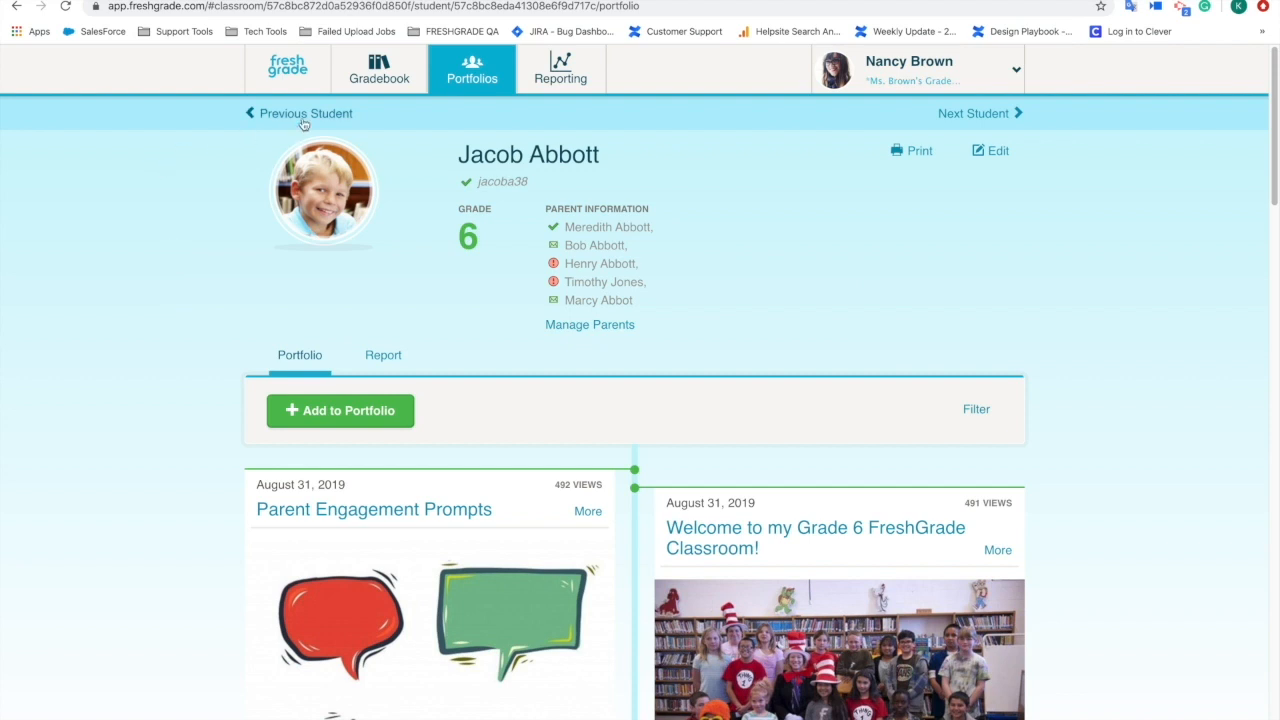
Go to the class Gradebook and open a blank Add Activity form.
{"action": "left_click", "coordinate": [380, 70]}
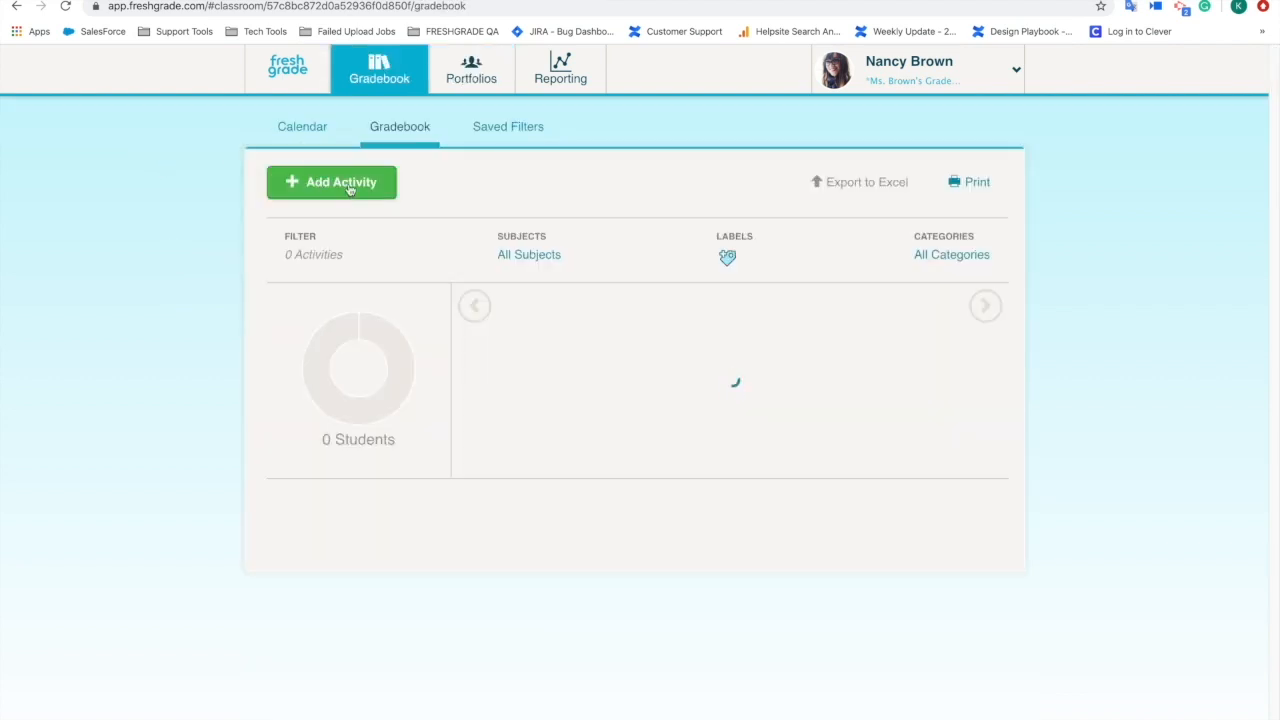
{"action": "left_click", "coordinate": [331, 182]}
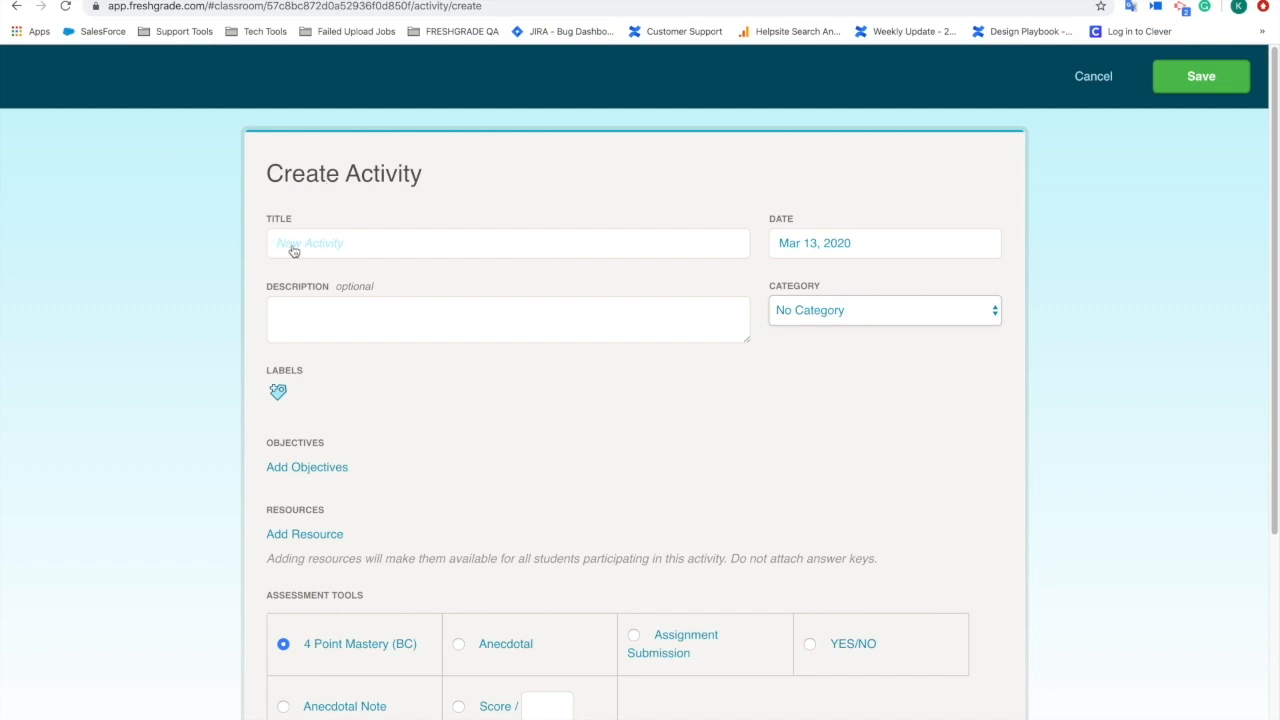
Enter 'test' as the activity title and as its description.
{"action": "left_click", "coordinate": [508, 243]}
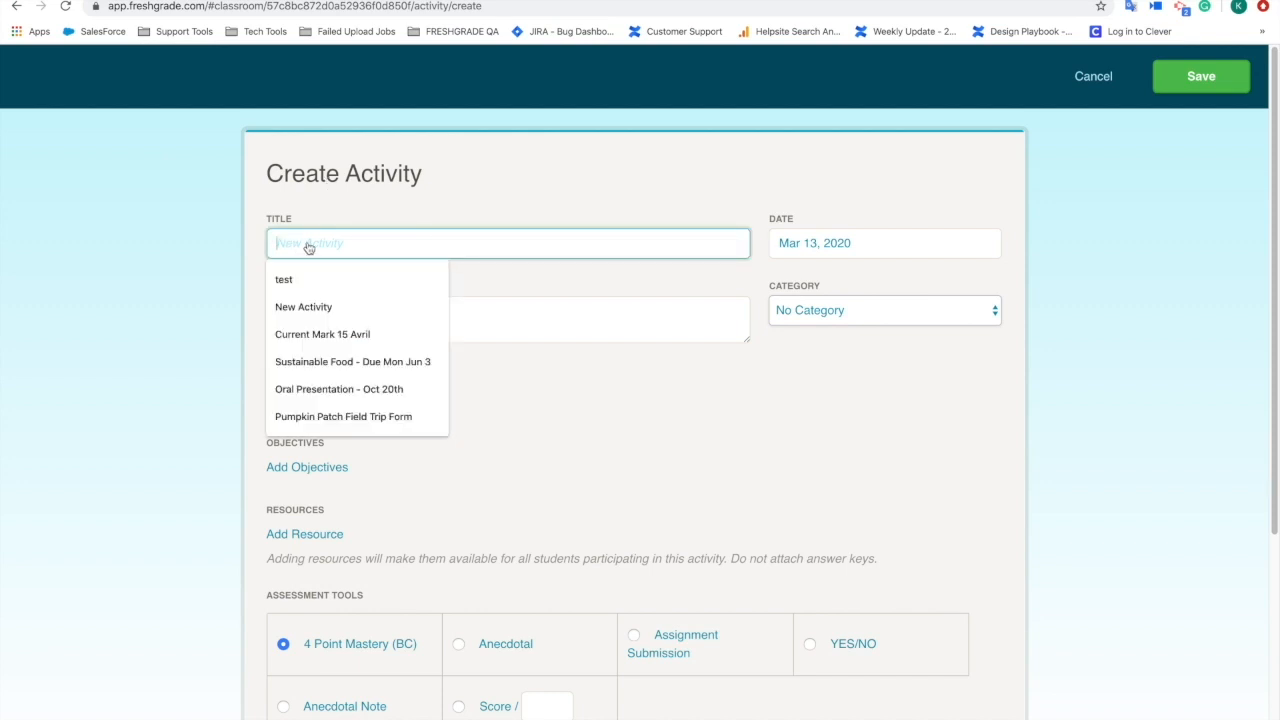
{"action": "left_click", "coordinate": [284, 279]}
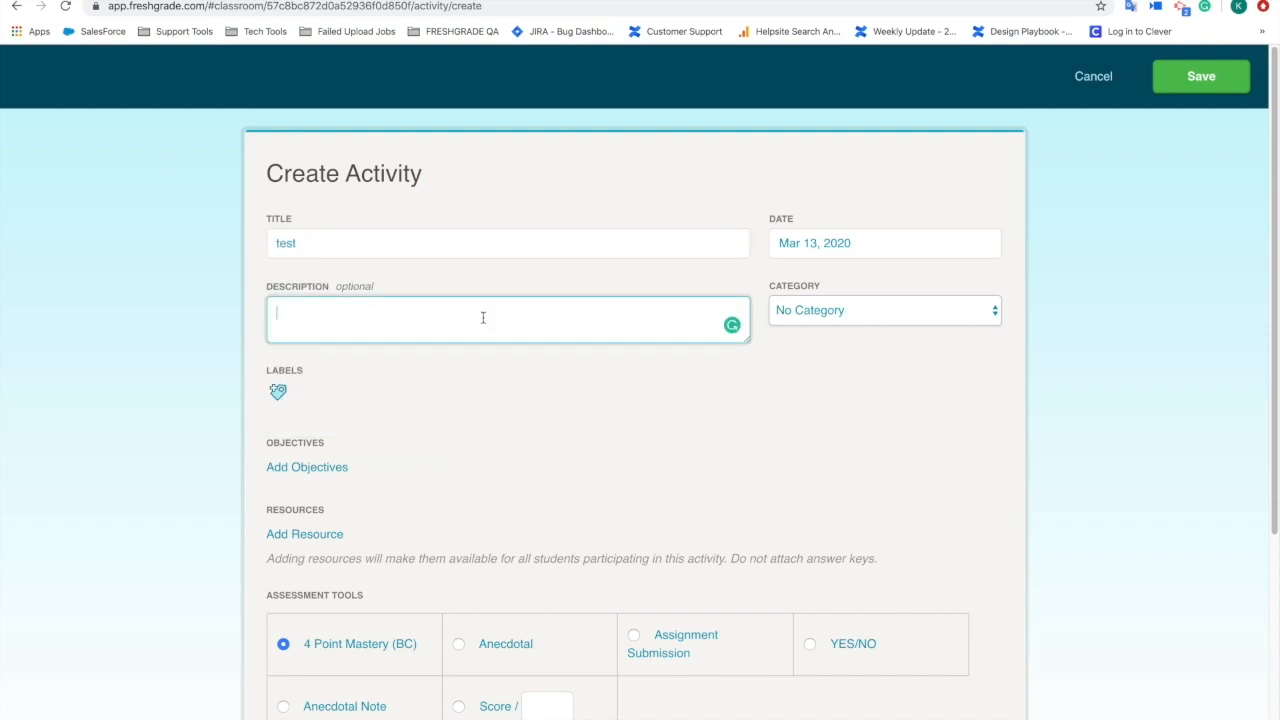
{"action": "type", "text": "test"}
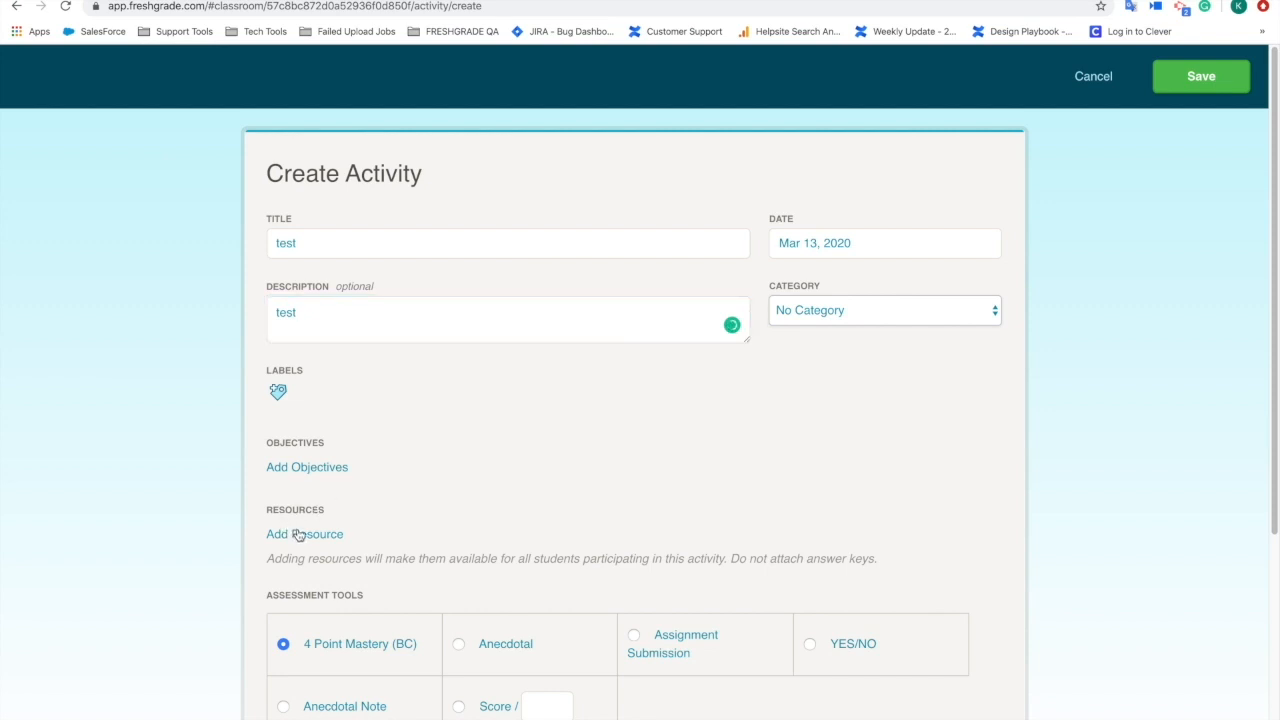
Add a resource by uploading the desktop video file into Attachments.
{"action": "left_click", "coordinate": [304, 534]}
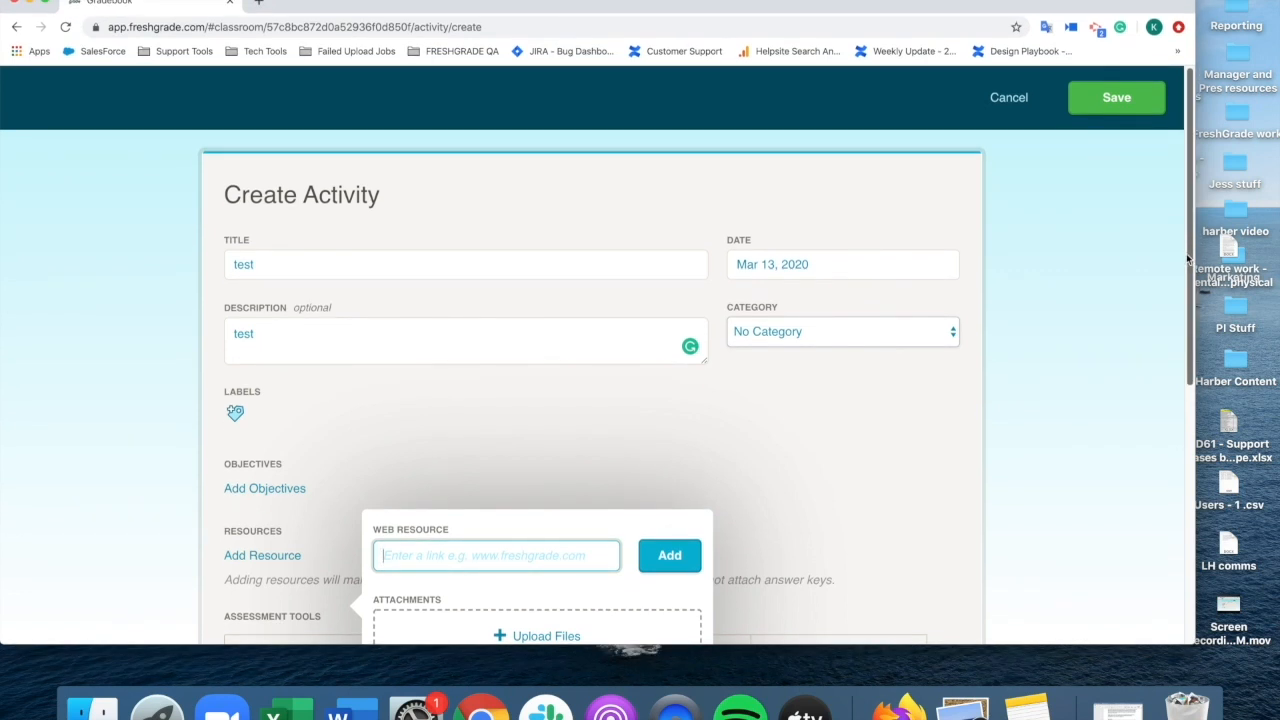
{"action": "scroll", "scroll_direction": "down", "scroll_amount": 3}
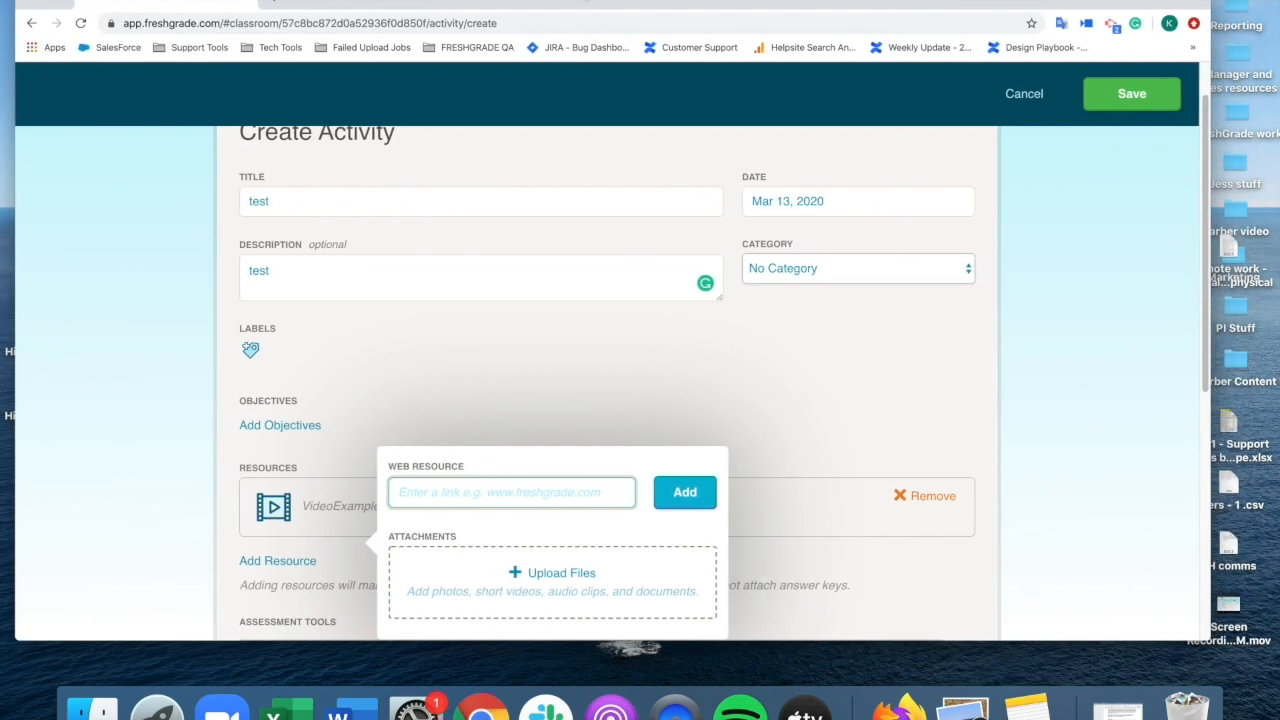
{"action": "scroll", "scroll_direction": "down", "scroll_amount": 3}
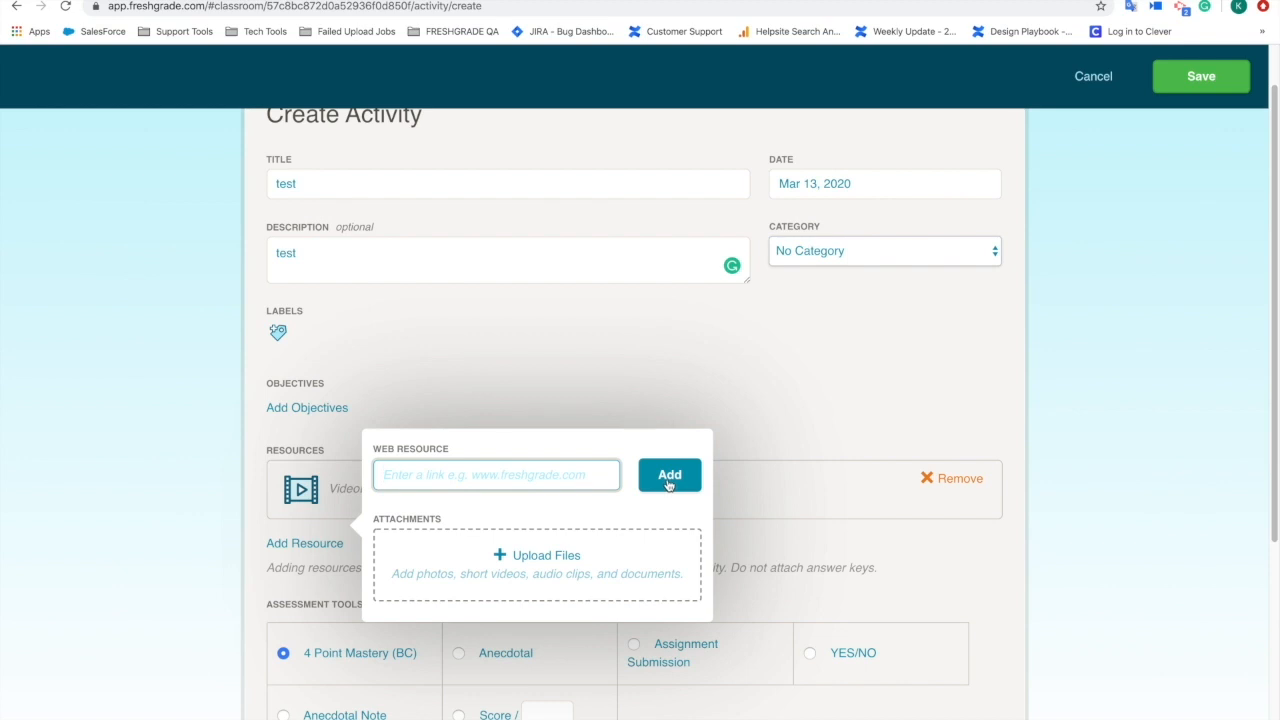
{"action": "mouse_move", "coordinate": [617, 563]}
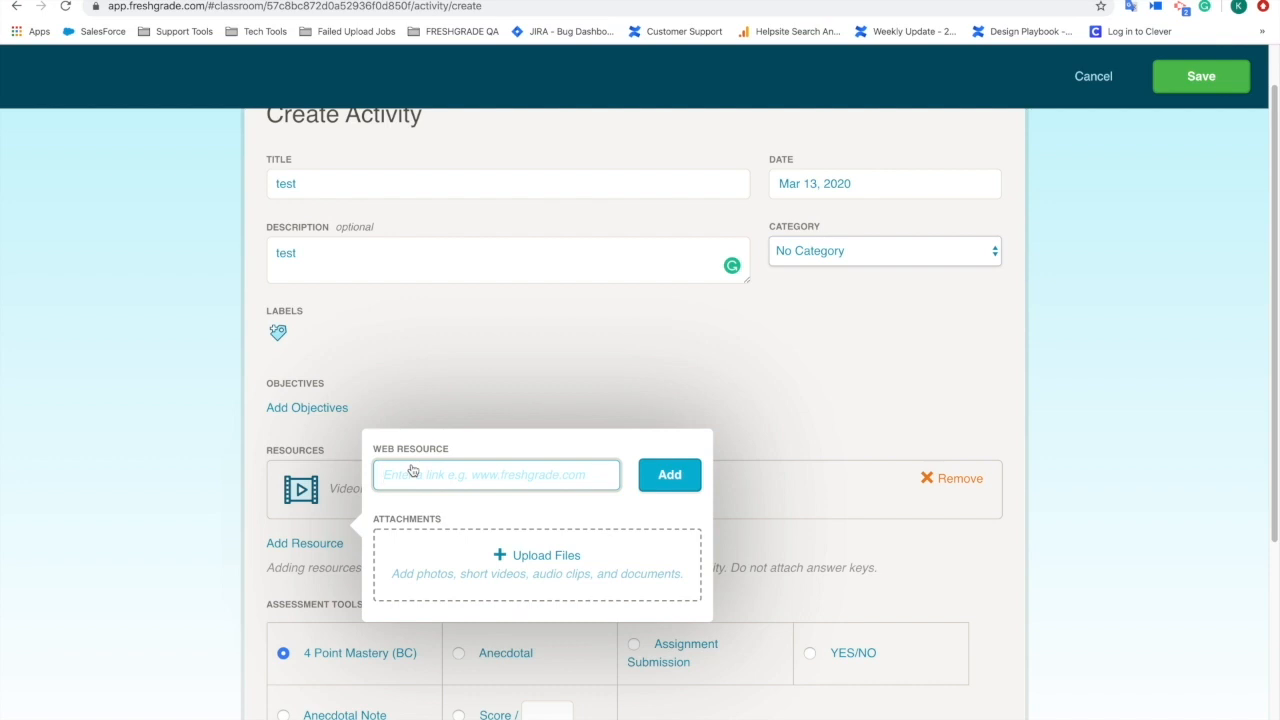
{"action": "mouse_move", "coordinate": [457, 487]}
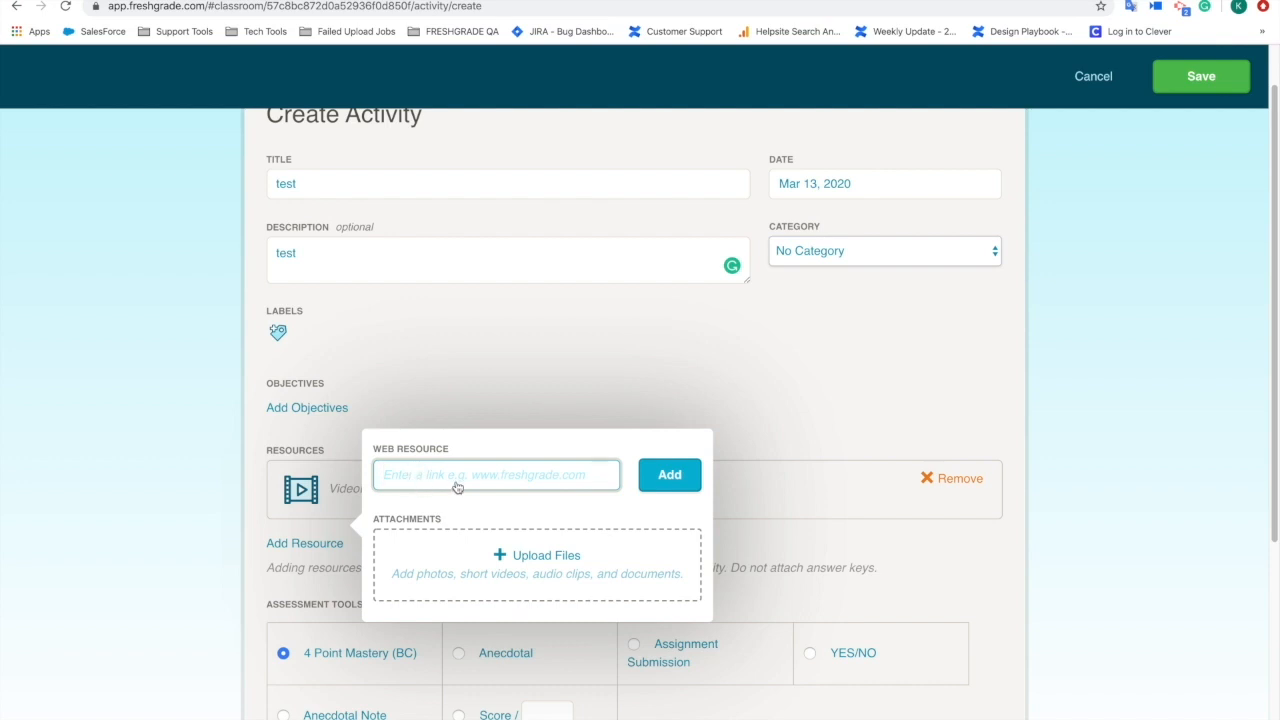
{"action": "mouse_move", "coordinate": [472, 481]}
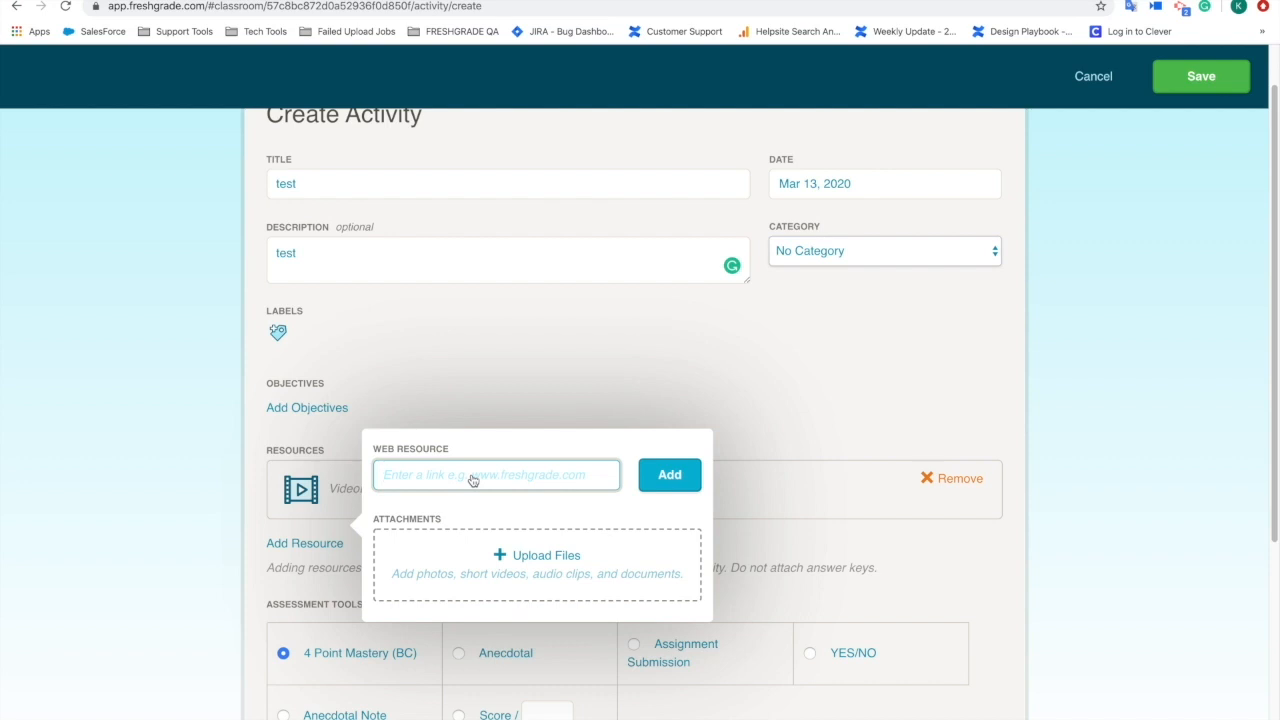
{"action": "mouse_move", "coordinate": [505, 485]}
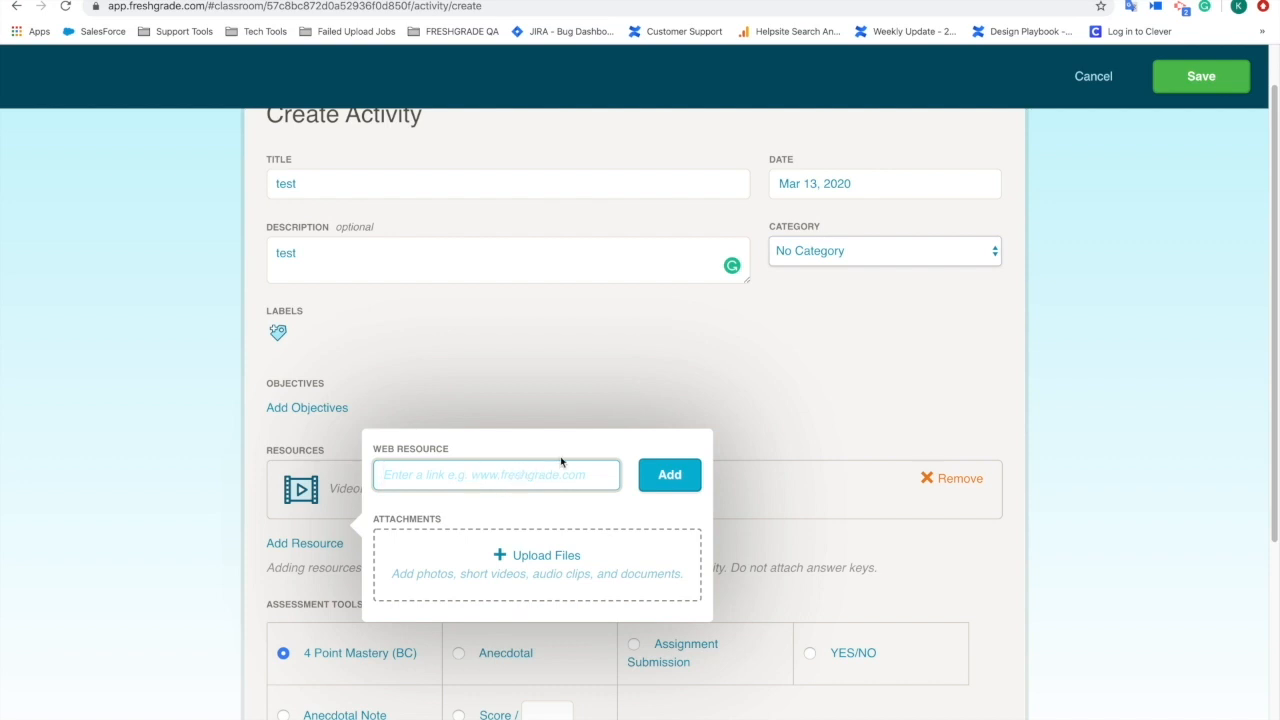
Set the assessment tool to Anecdotal Note and show the all-students selection list.
{"action": "left_click", "coordinate": [307, 407]}
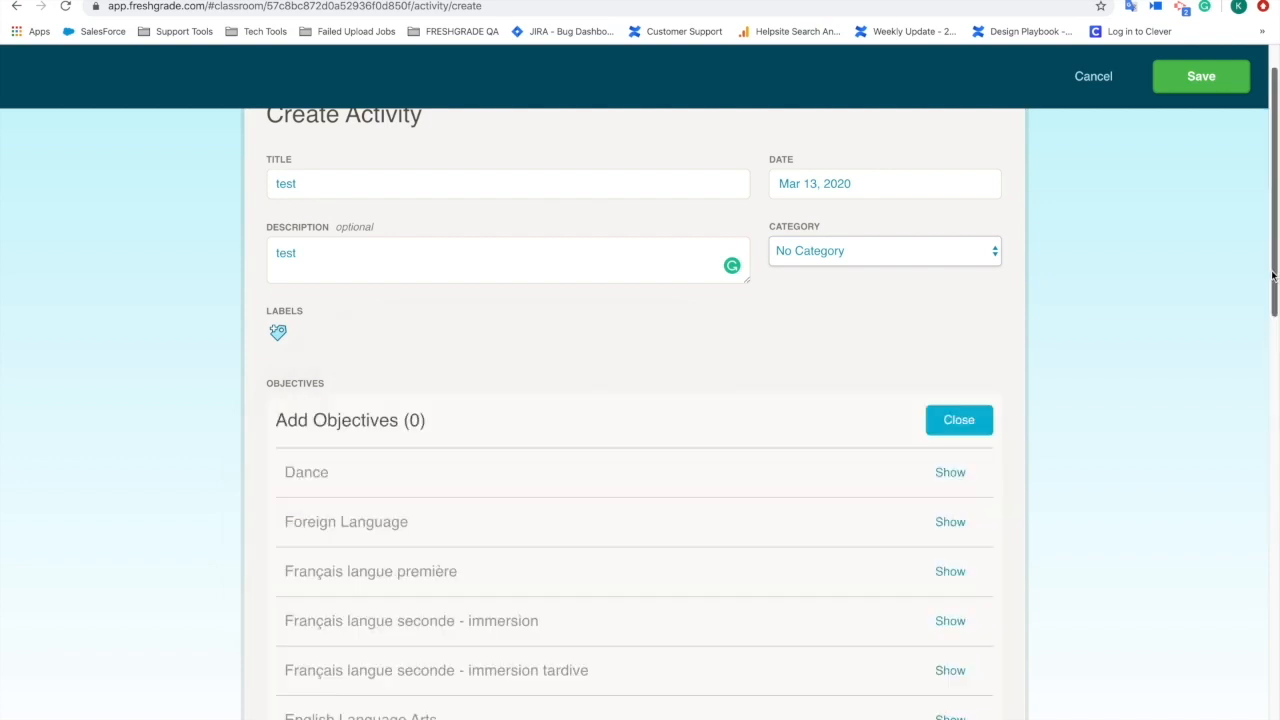
{"action": "left_click", "coordinate": [959, 420]}
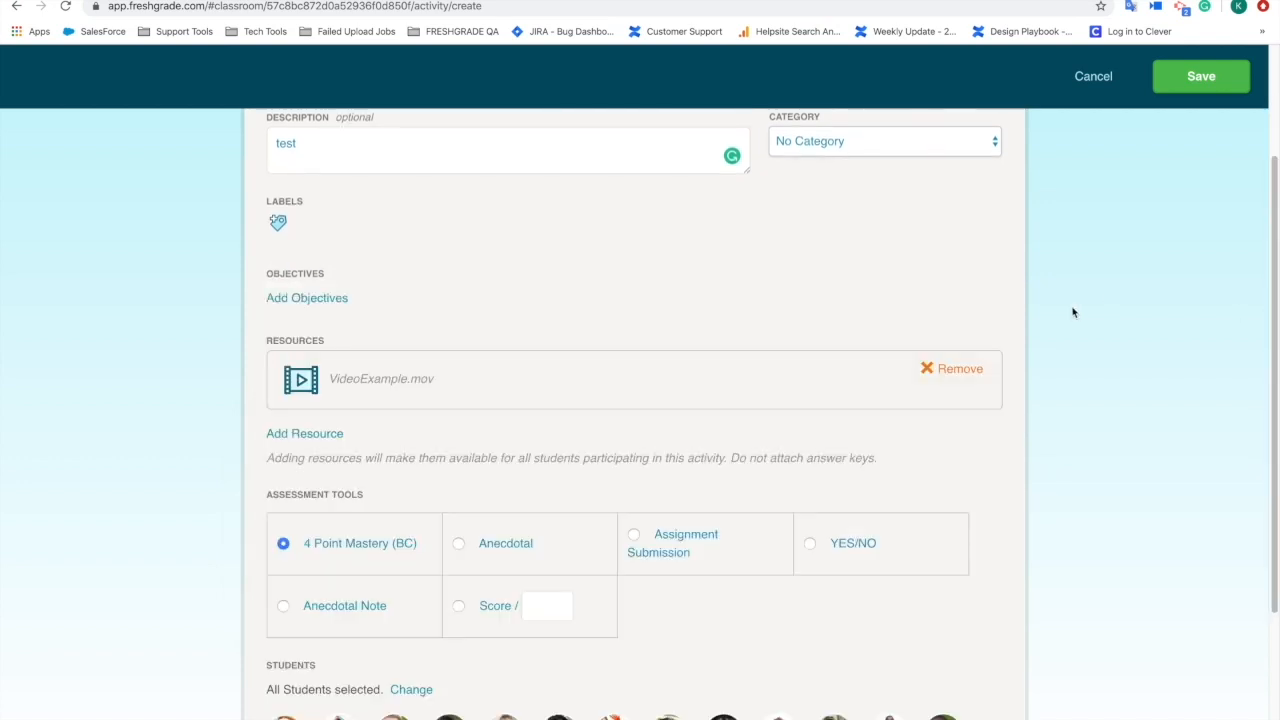
{"action": "scroll", "scroll_direction": "down", "scroll_amount": 3}
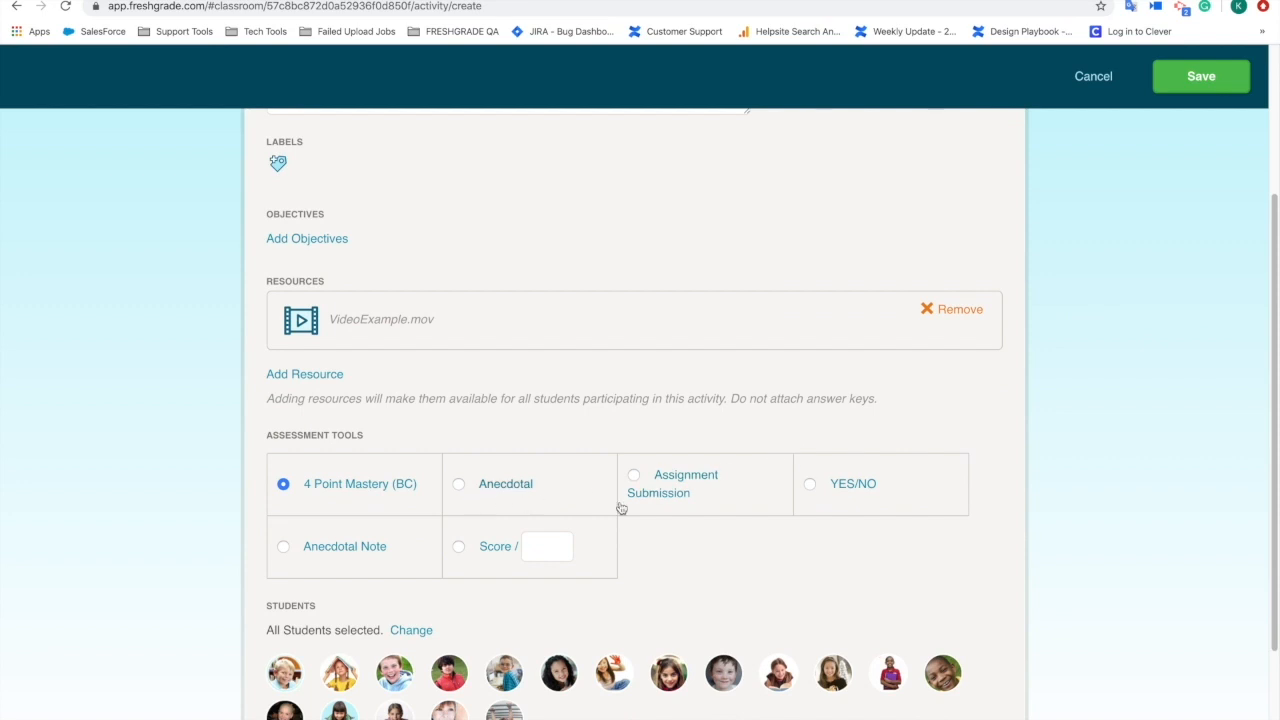
{"action": "left_click", "coordinate": [283, 546]}
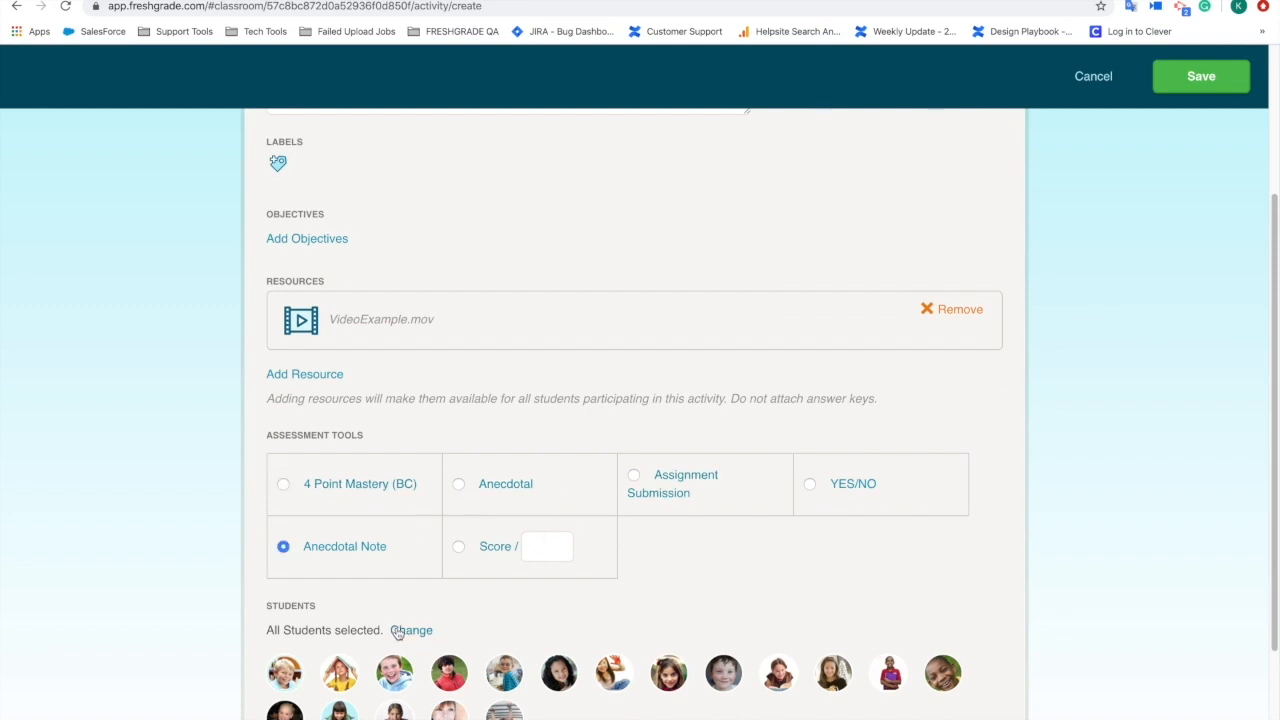
{"action": "left_click", "coordinate": [412, 630]}
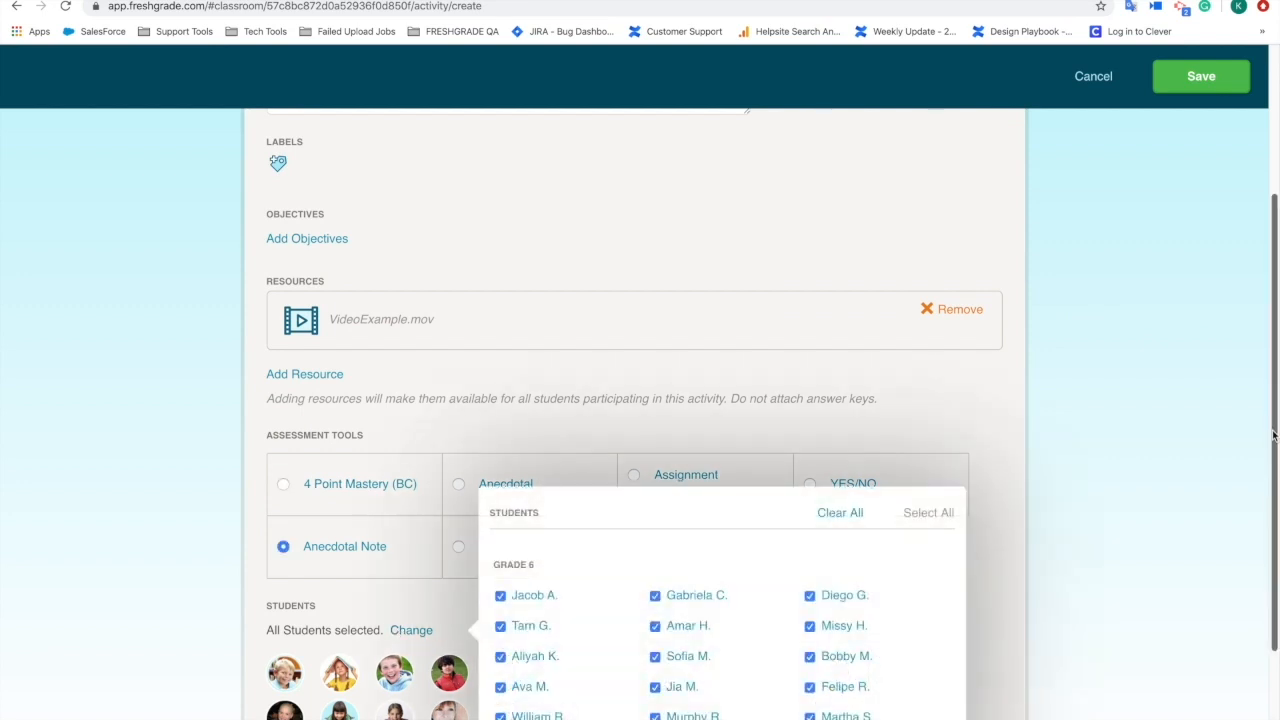
{"action": "scroll", "scroll_direction": "down", "scroll_amount": 3}
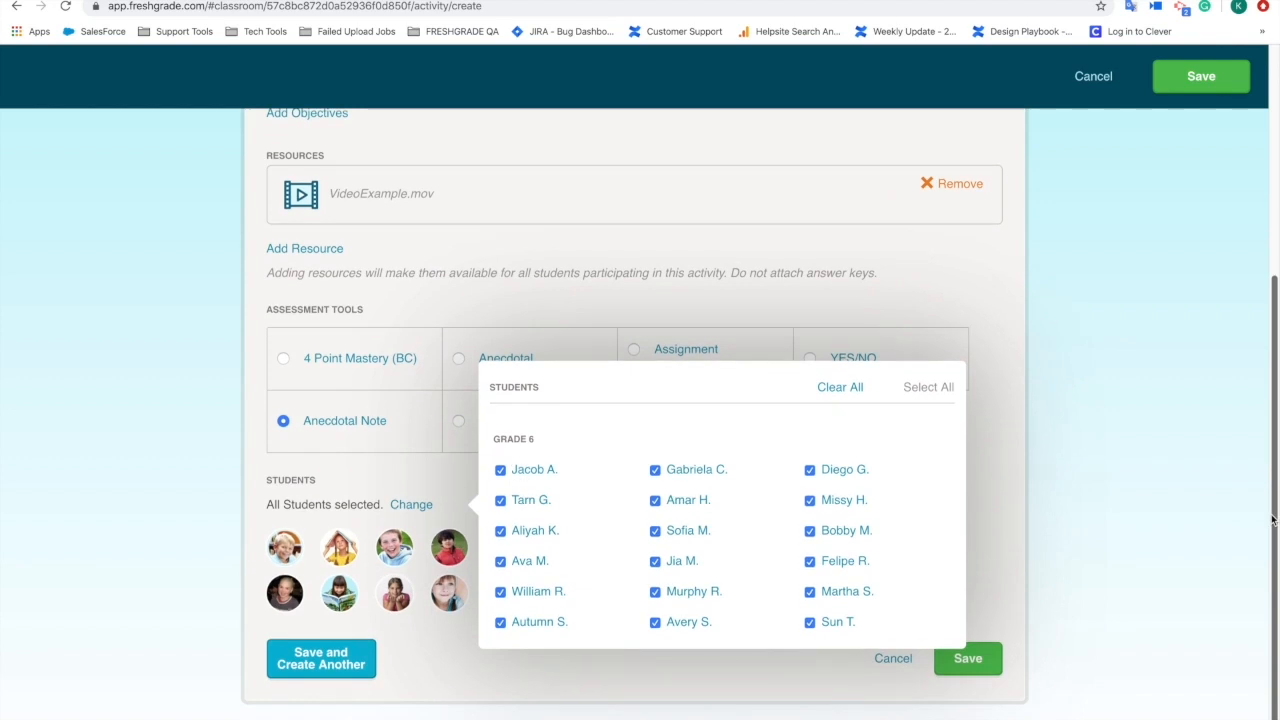
{"action": "mouse_move", "coordinate": [1122, 499]}
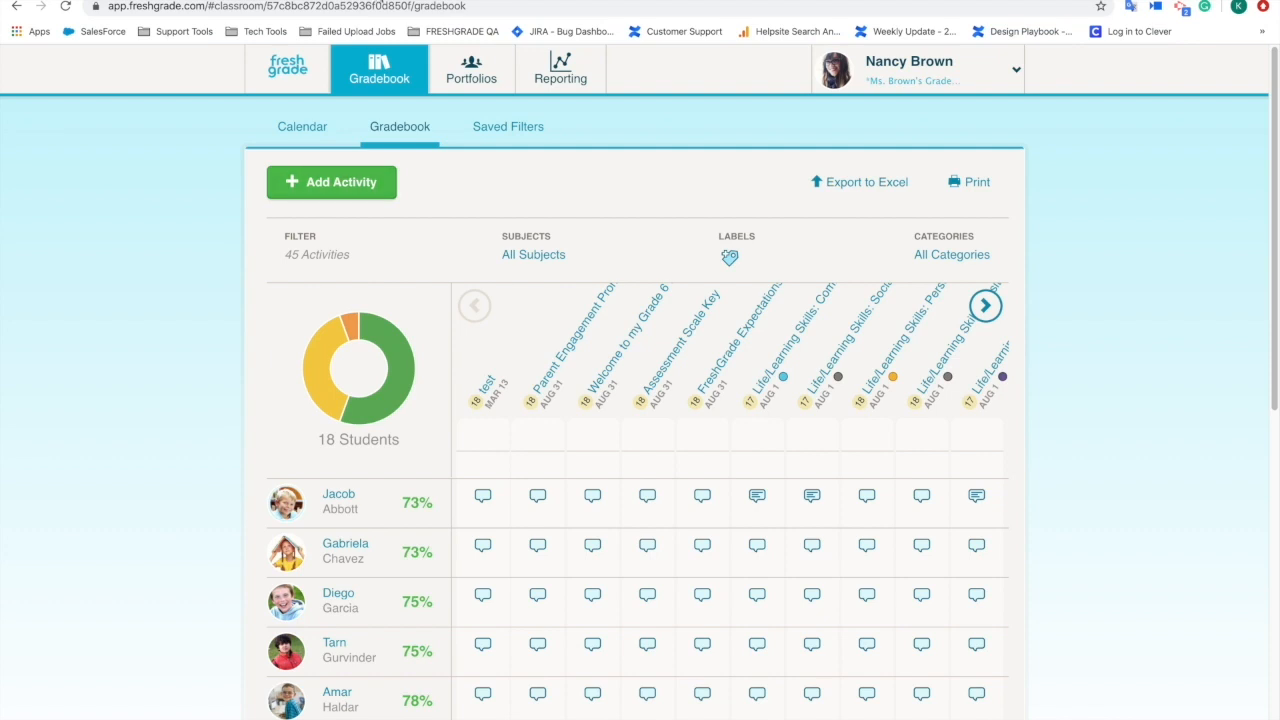
View the first student's username in Portfolios, then sign in to FreshGrade Student.
{"action": "left_click", "coordinate": [472, 70]}
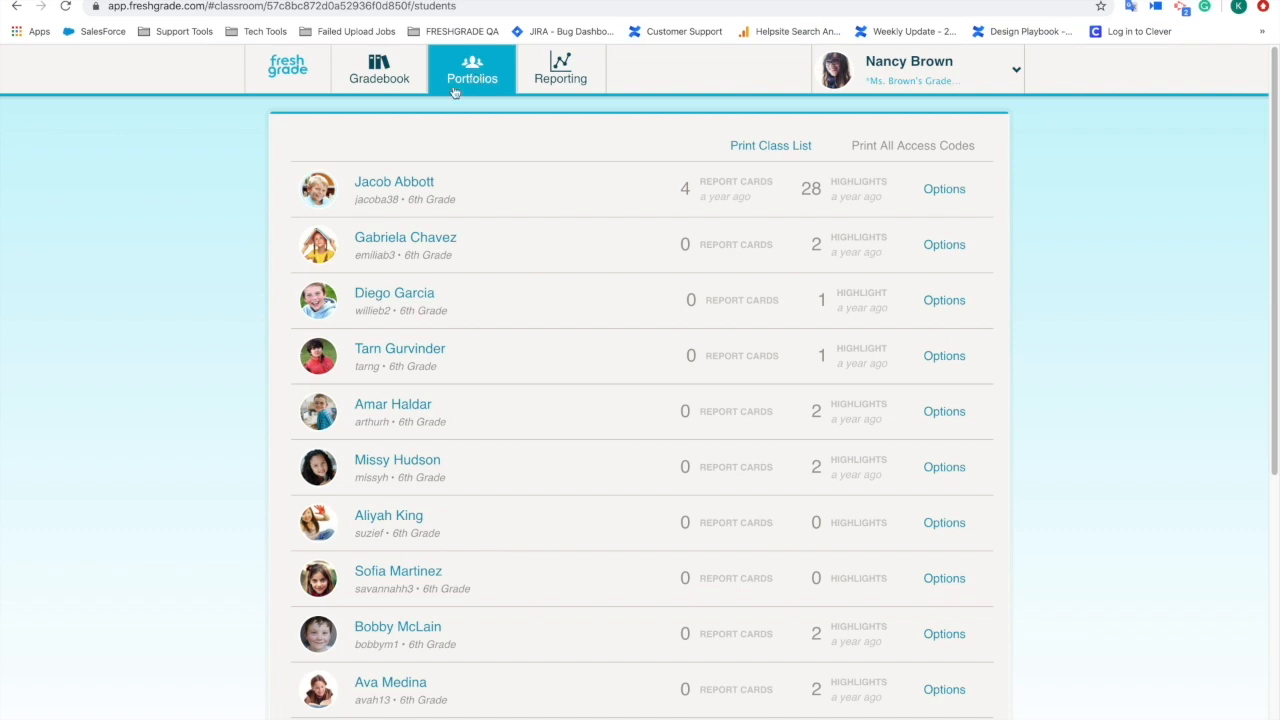
{"action": "mouse_move", "coordinate": [378, 181]}
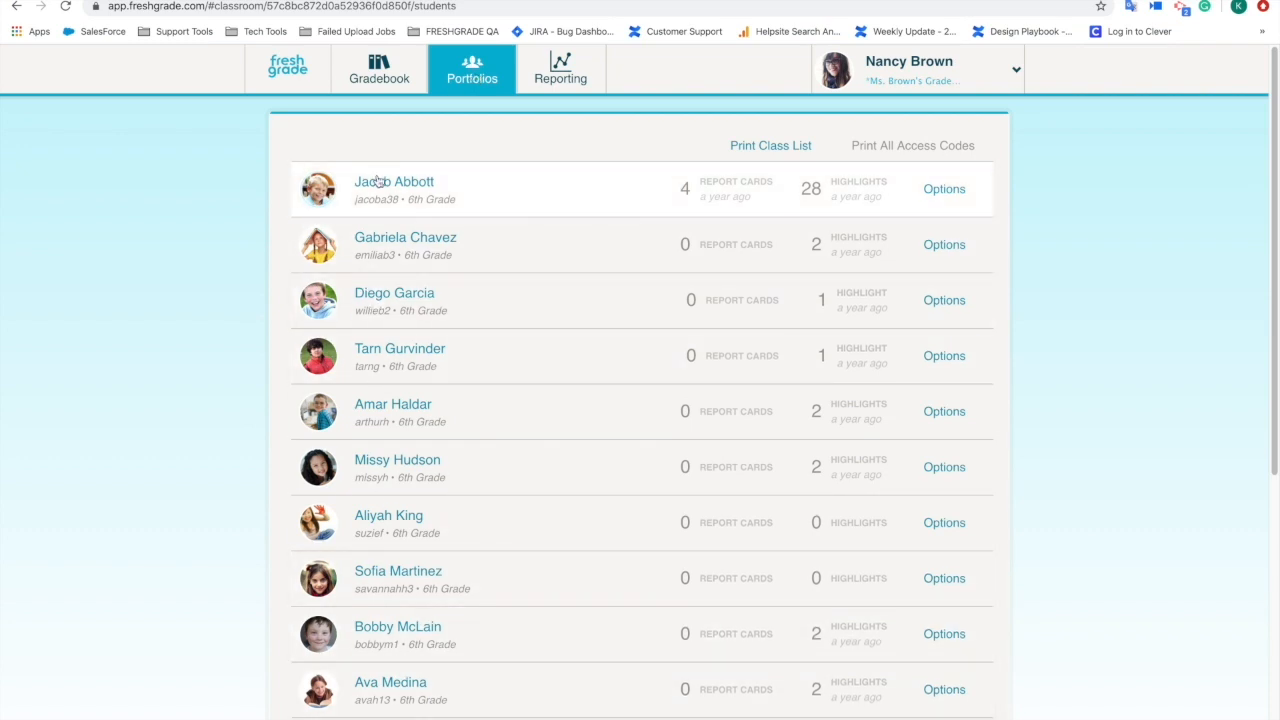
{"action": "left_click", "coordinate": [394, 181]}
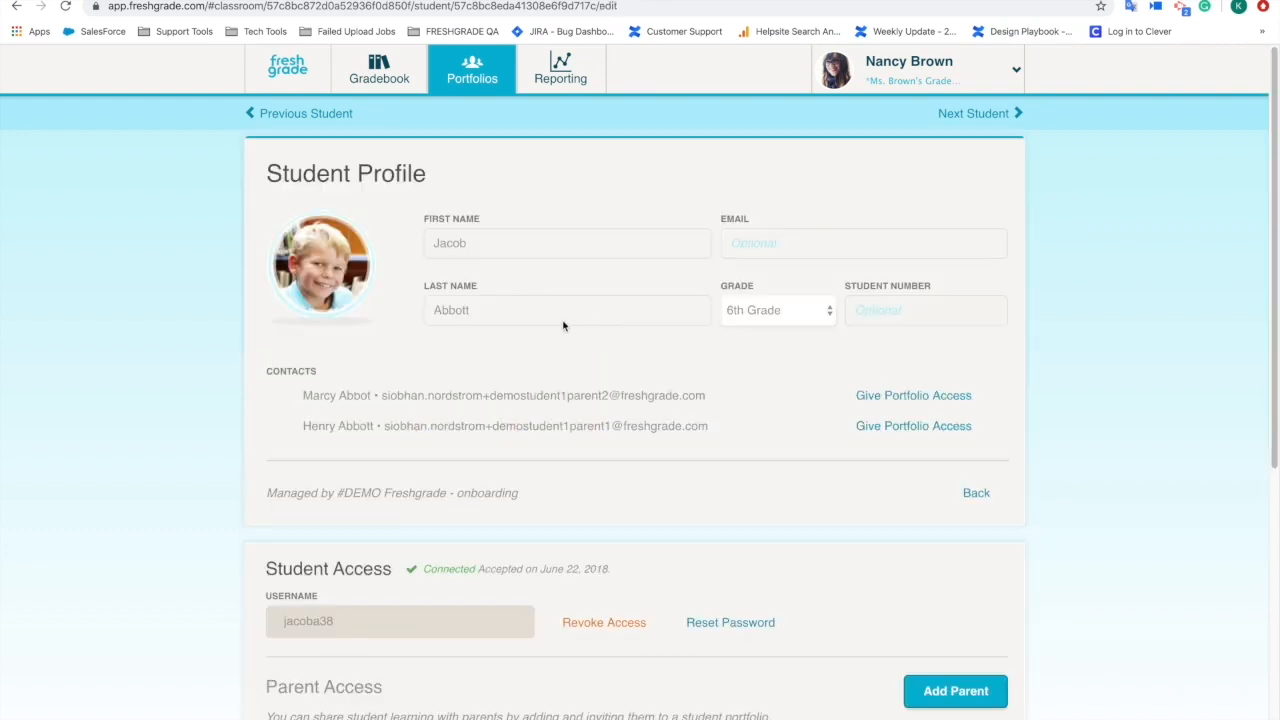
{"action": "mouse_move", "coordinate": [399, 415]}
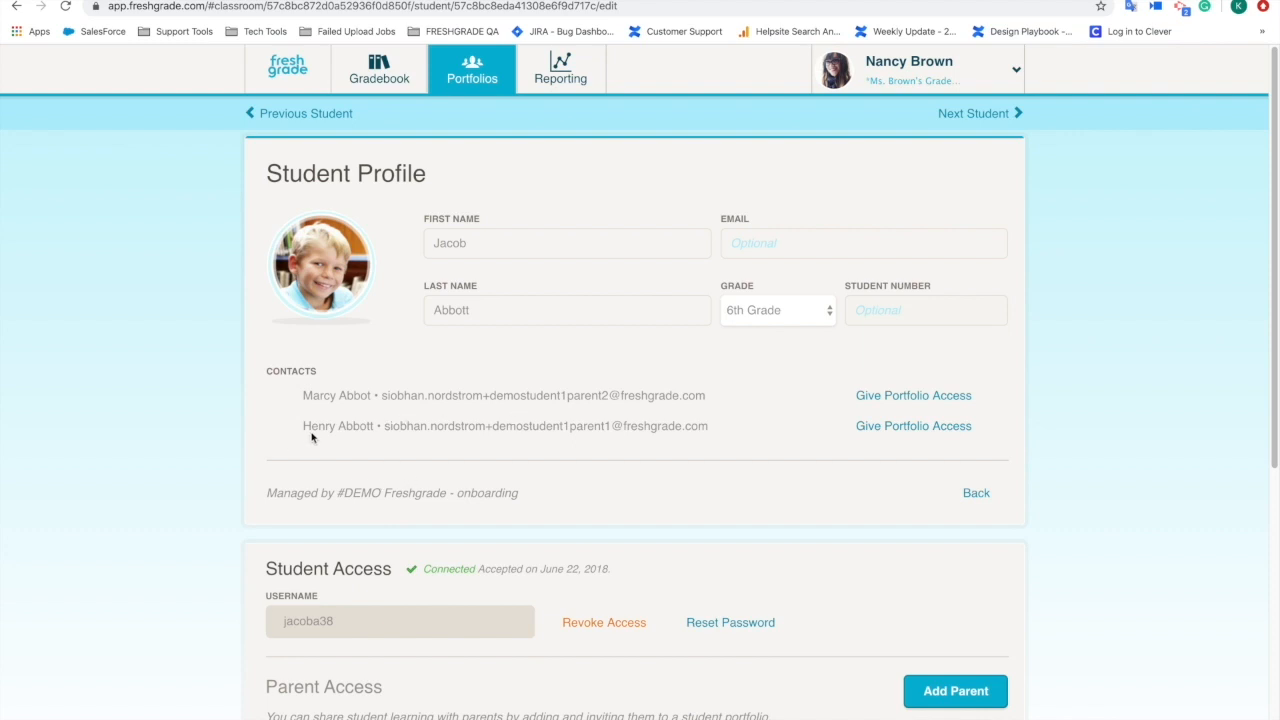
{"action": "mouse_move", "coordinate": [323, 467]}
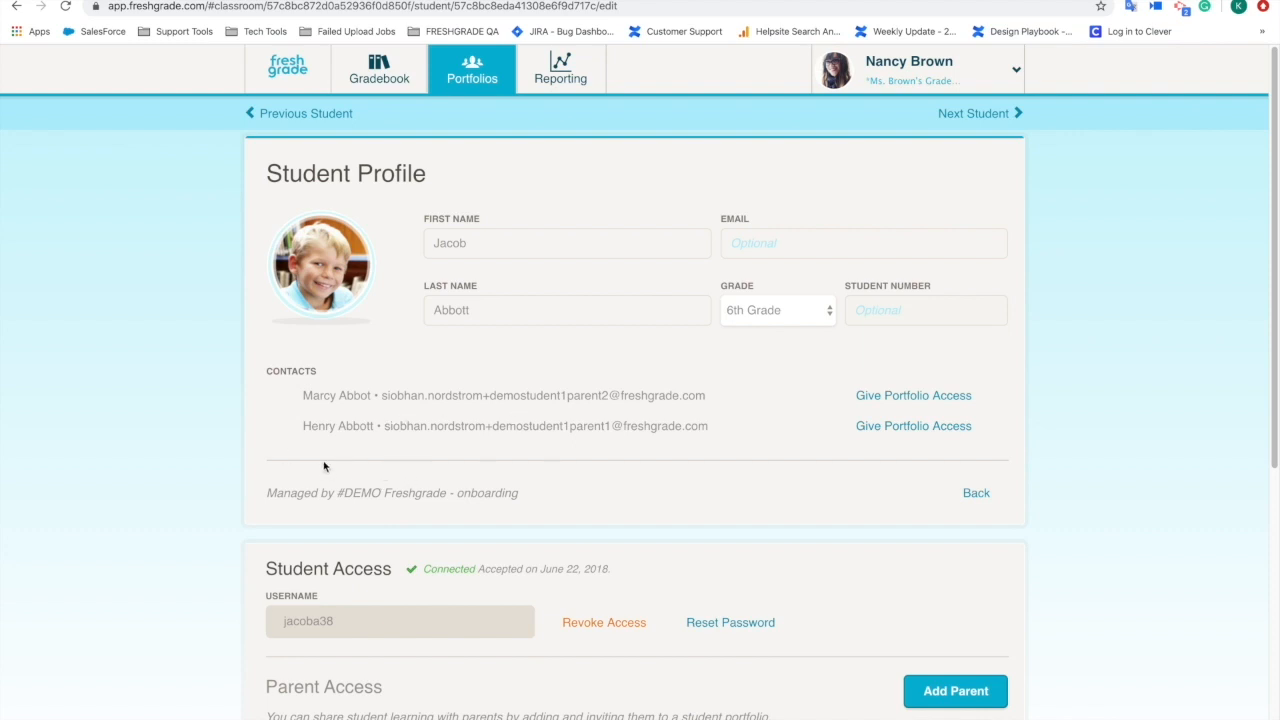
{"action": "mouse_move", "coordinate": [243, 601]}
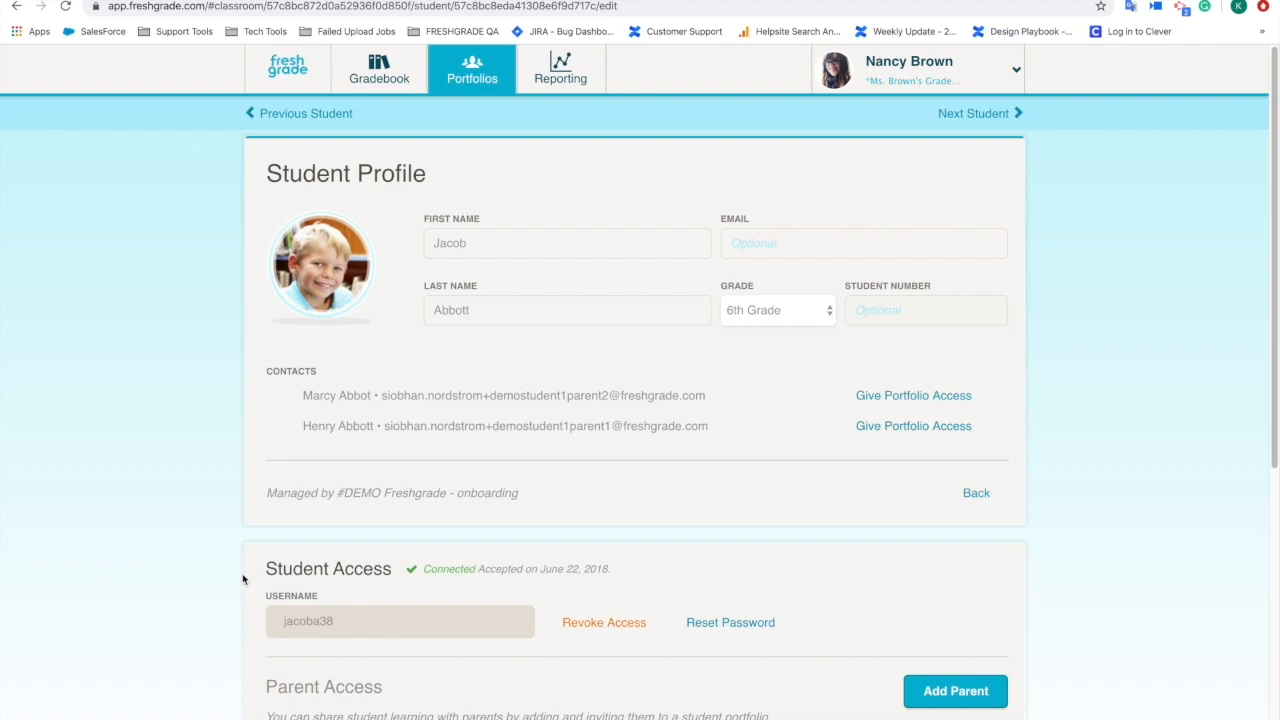
{"action": "mouse_move", "coordinate": [734, 637]}
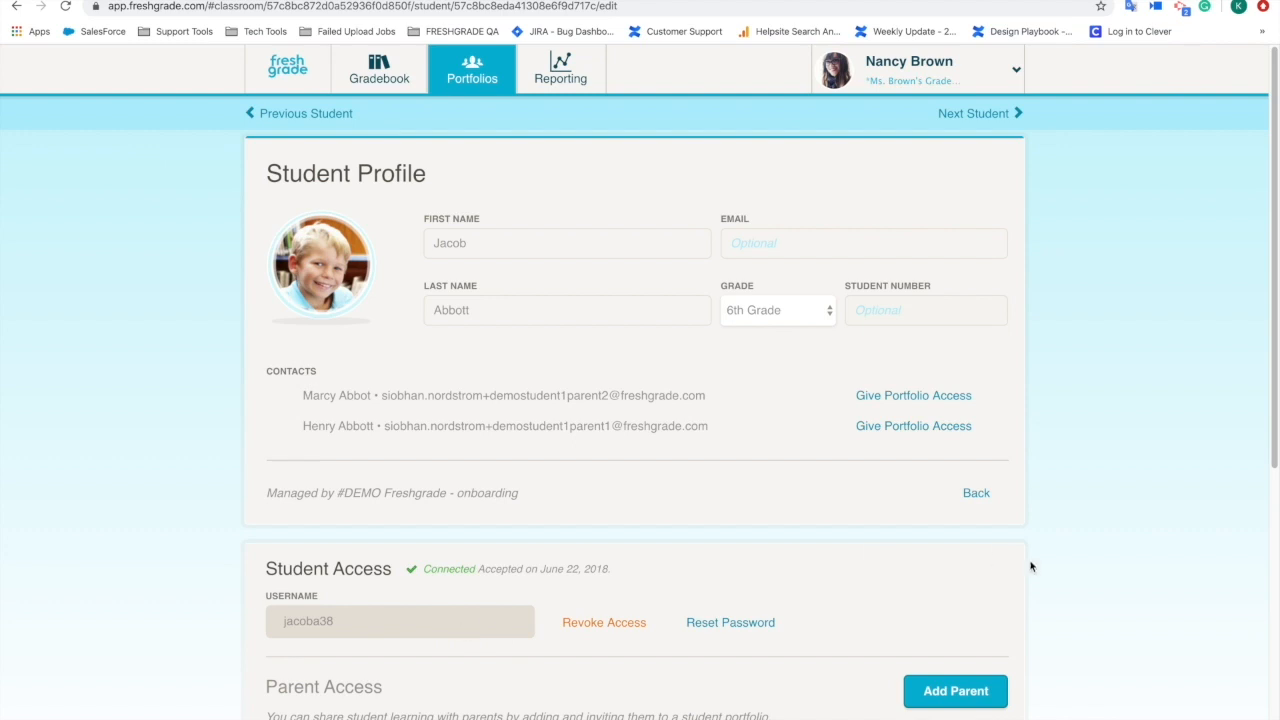
{"action": "scroll", "scroll_direction": "down", "scroll_amount": 3}
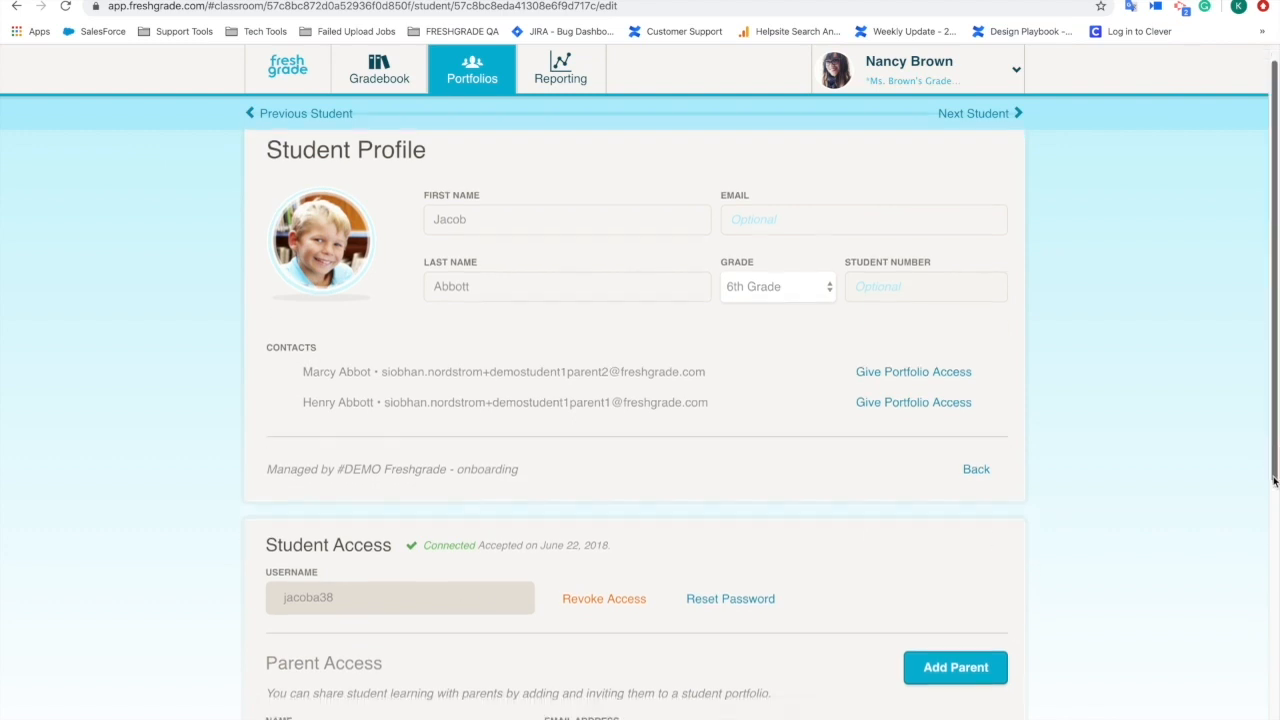
{"action": "scroll", "scroll_direction": "down", "scroll_amount": 3}
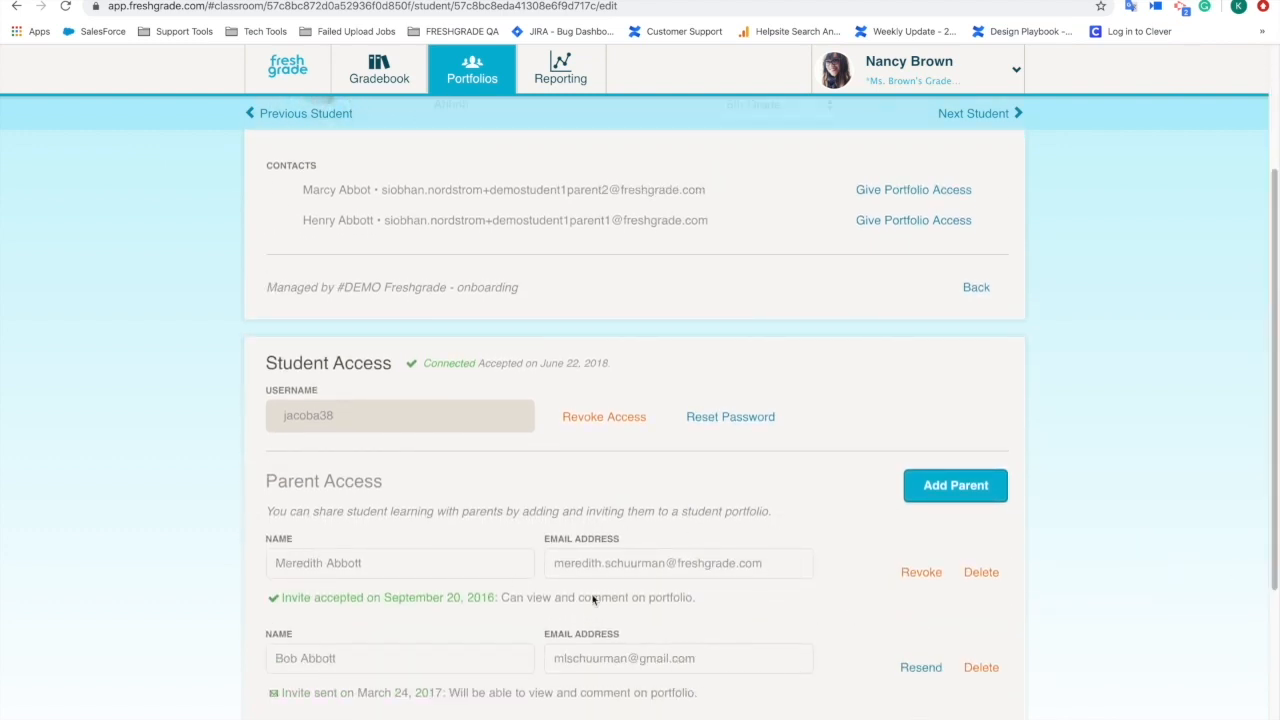
{"action": "mouse_move", "coordinate": [1207, 496]}
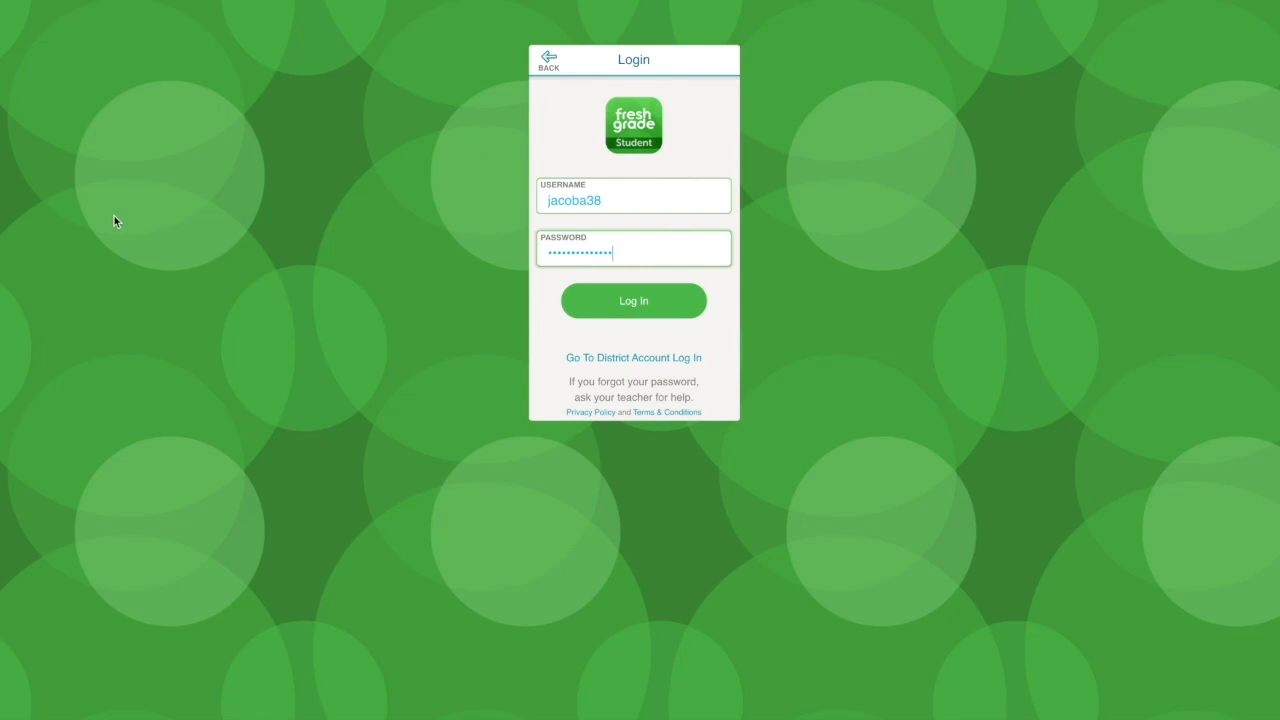
{"action": "left_click", "coordinate": [633, 300]}
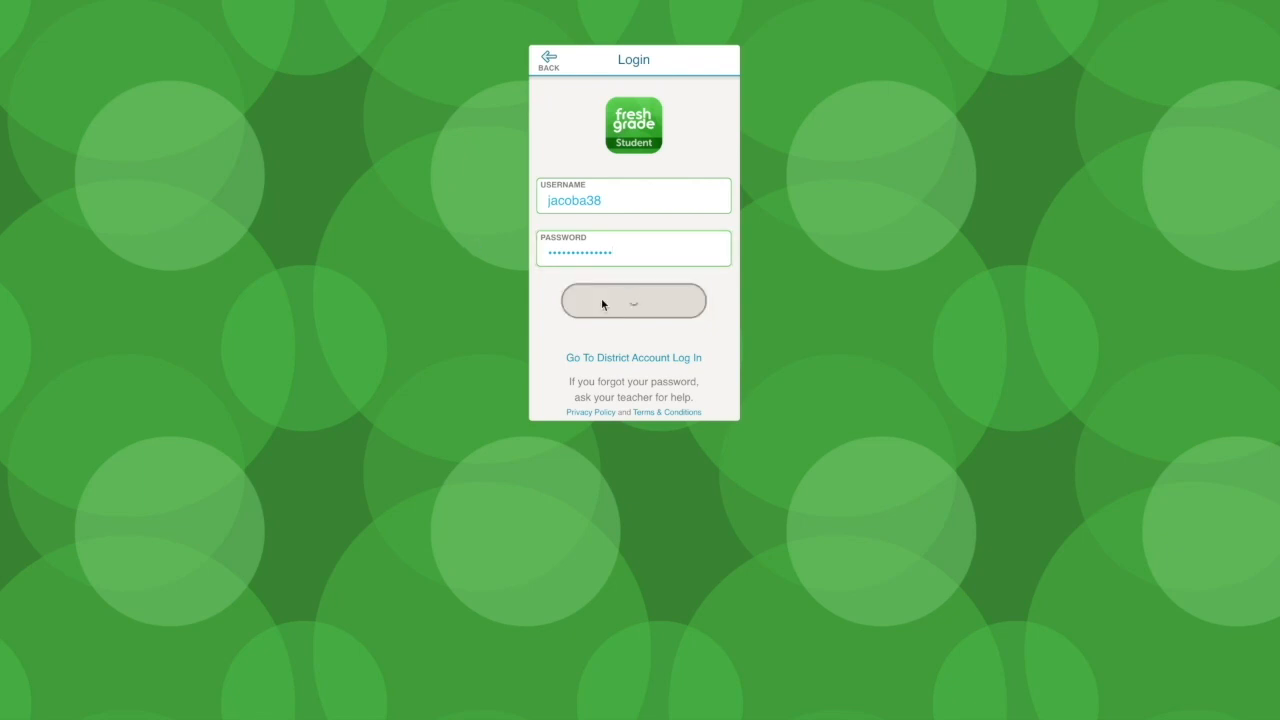
{"action": "left_click", "coordinate": [632, 301]}
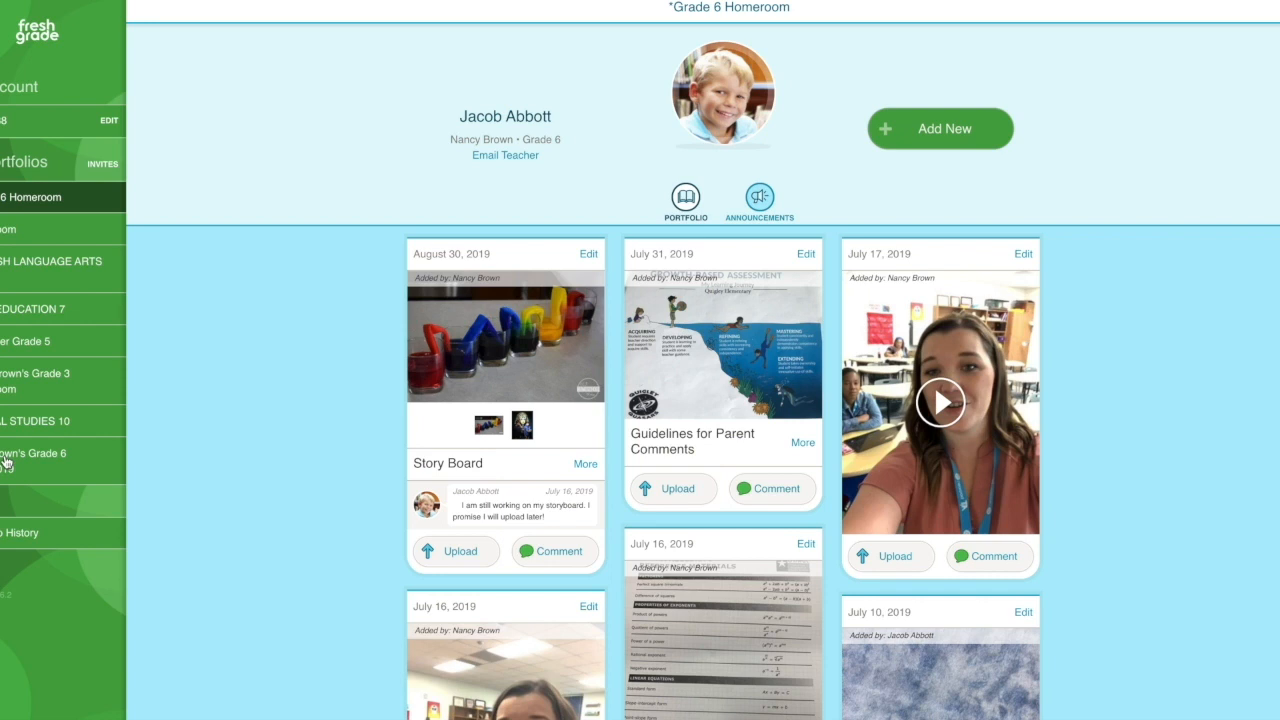
In Grade 6 2018/2019, expand the test post, play VideoExample.mp4, and cancel Upload.
{"action": "left_click", "coordinate": [30, 454]}
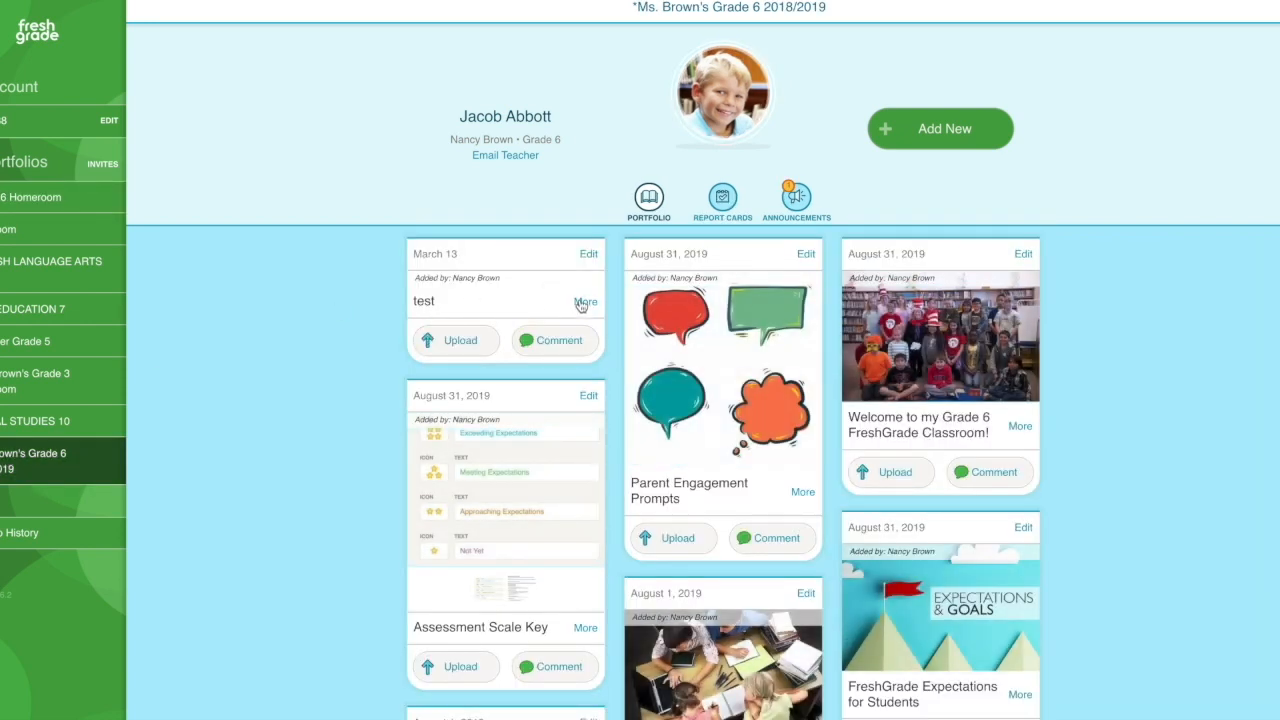
{"action": "left_click", "coordinate": [586, 302]}
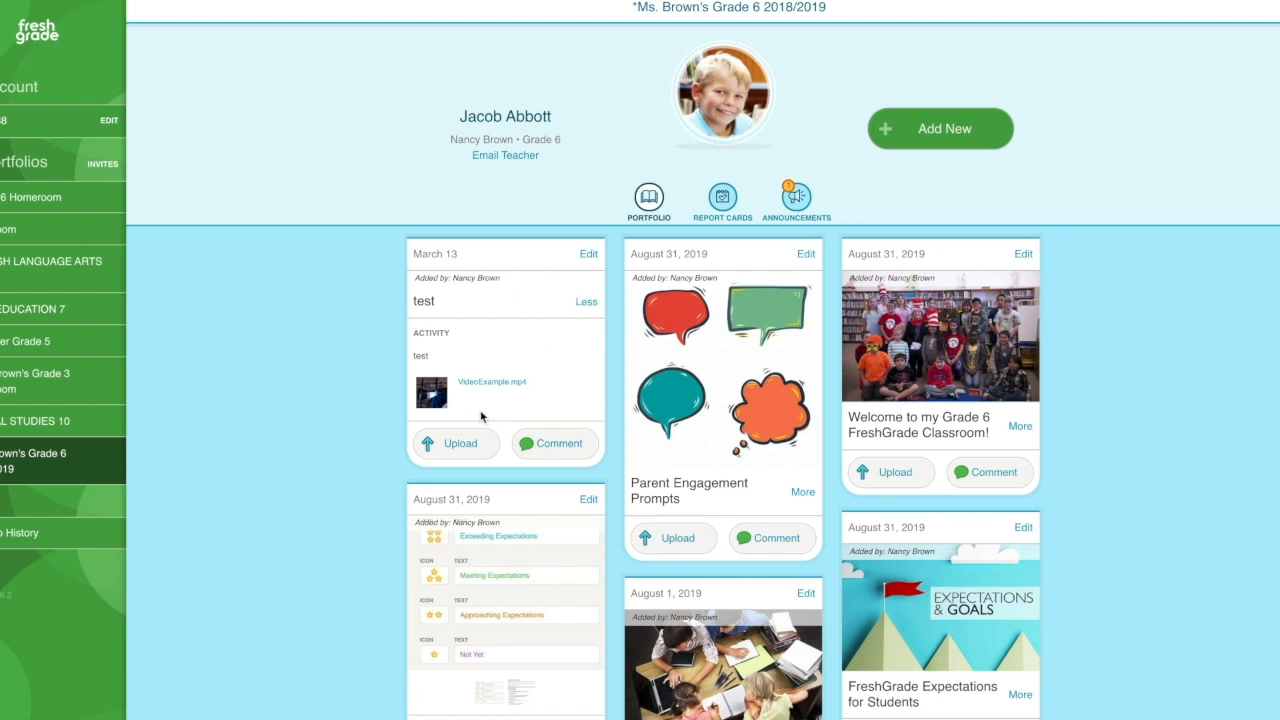
{"action": "left_click", "coordinate": [430, 392]}
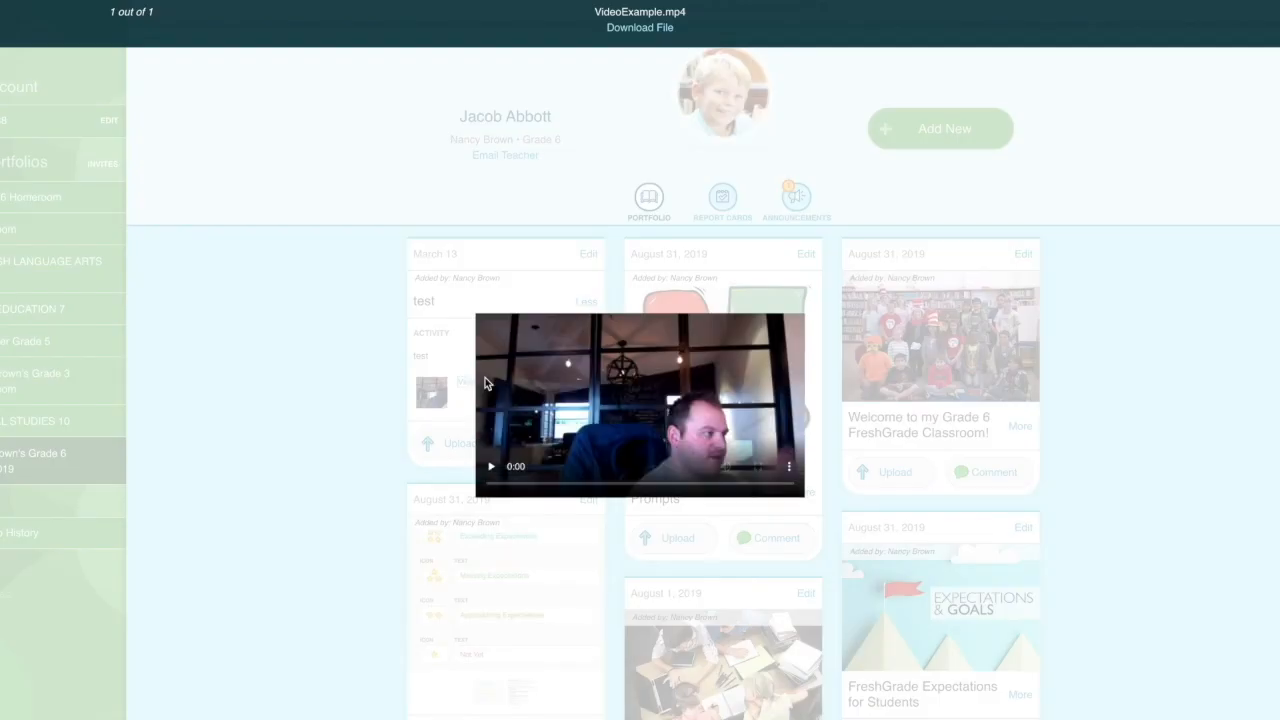
{"action": "mouse_move", "coordinate": [829, 244]}
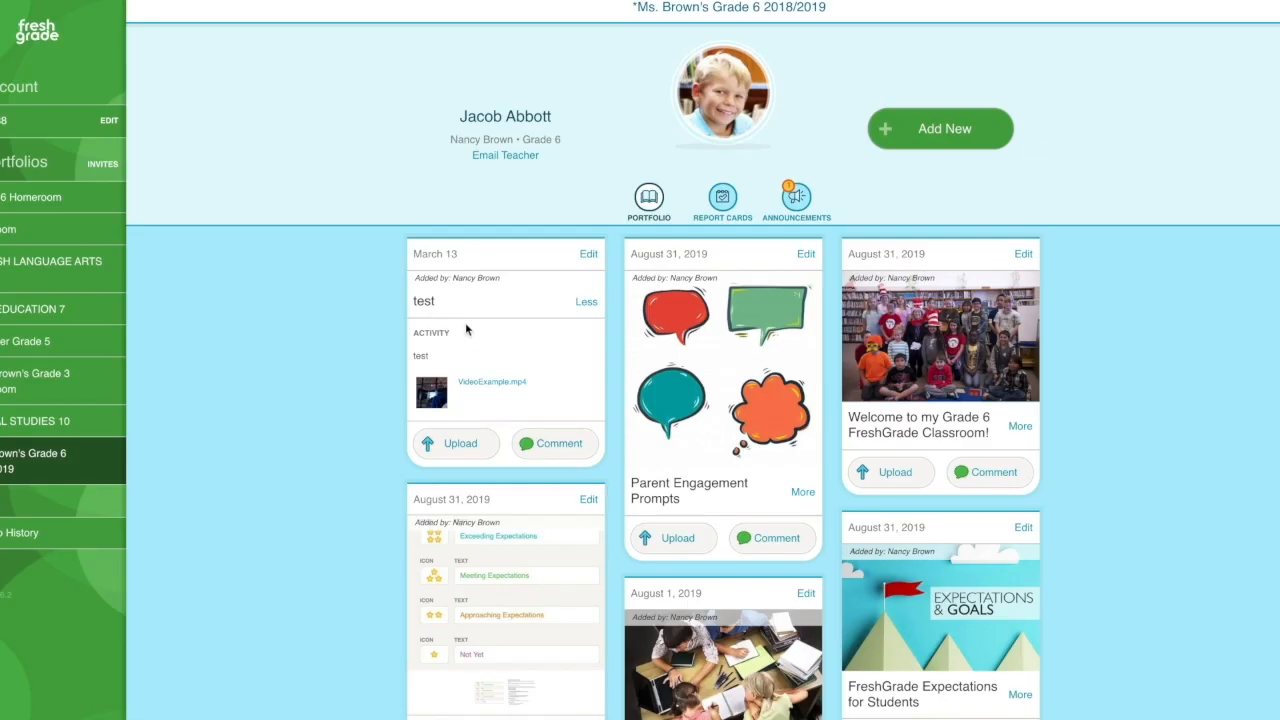
{"action": "mouse_move", "coordinate": [467, 353]}
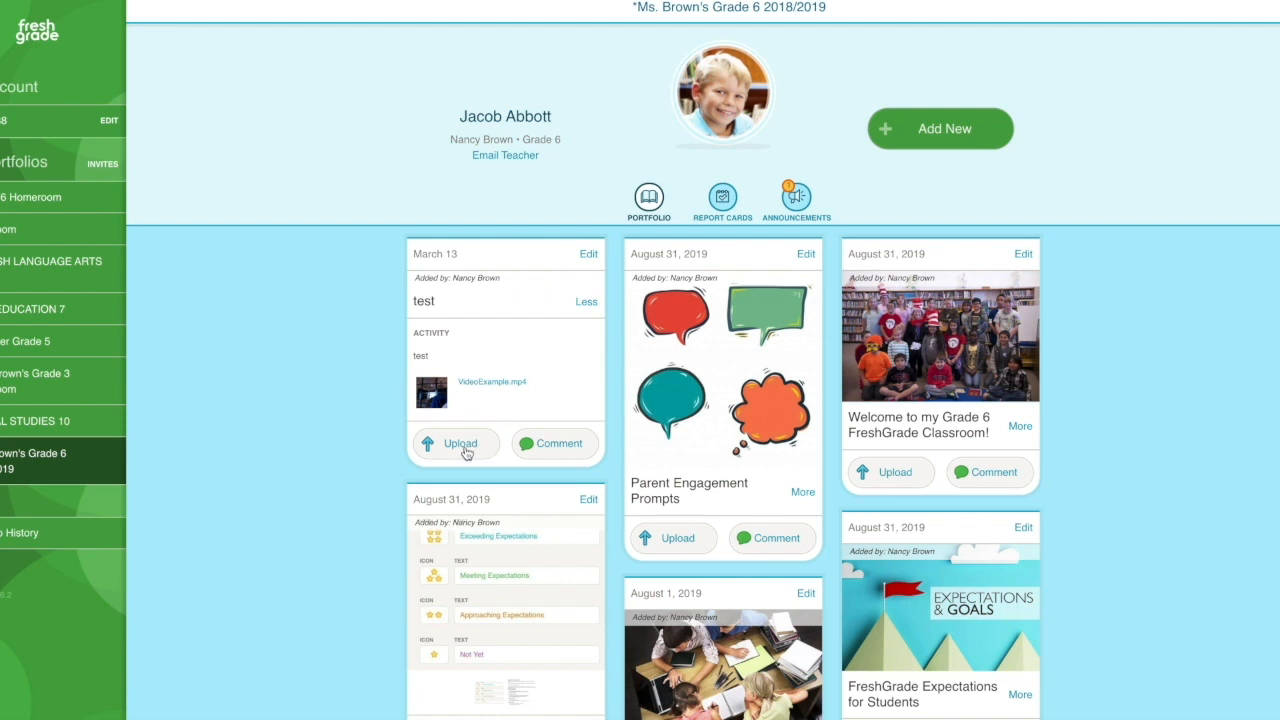
{"action": "left_click", "coordinate": [457, 443]}
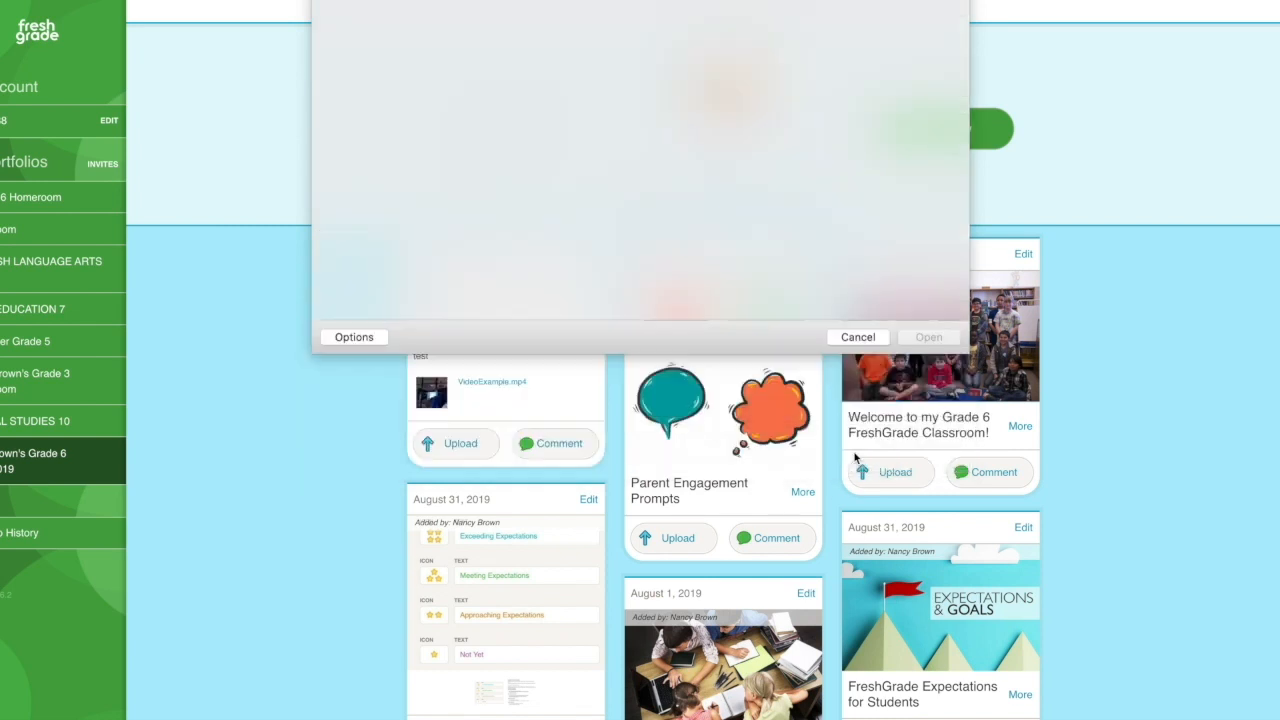
{"action": "left_click", "coordinate": [858, 336]}
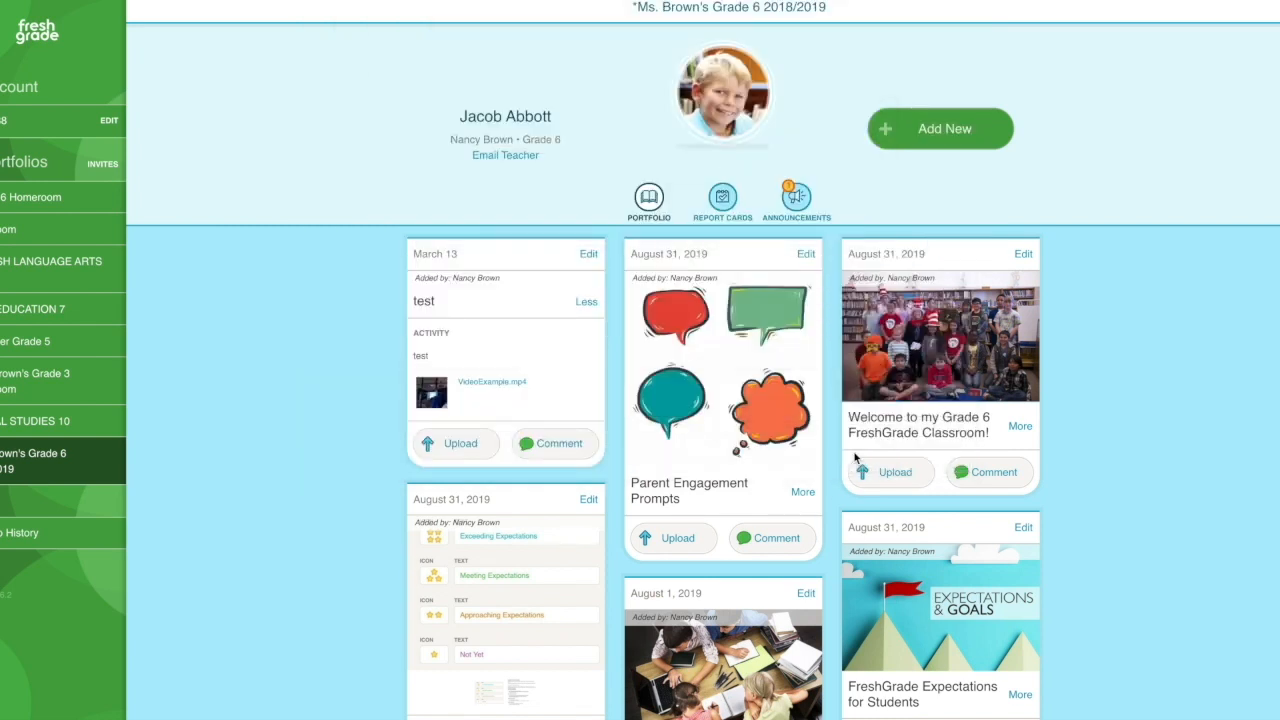